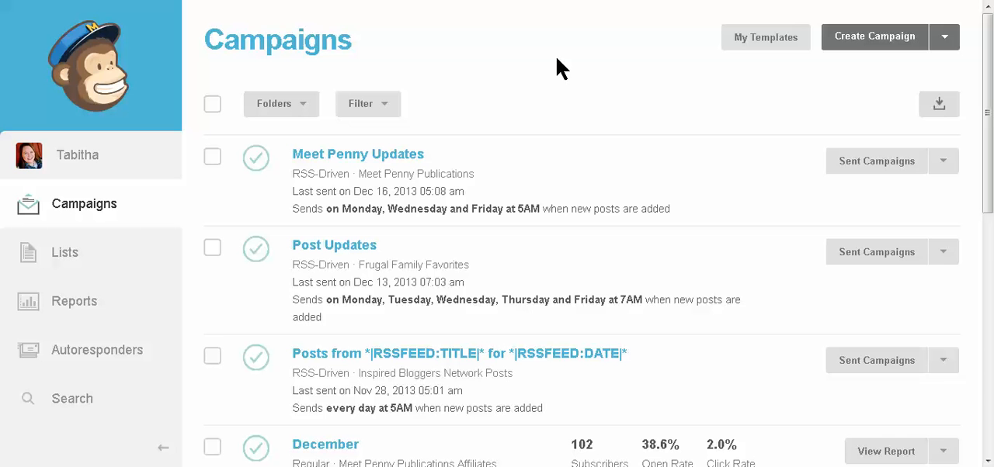
pyautogui.moveTo(629, 114)
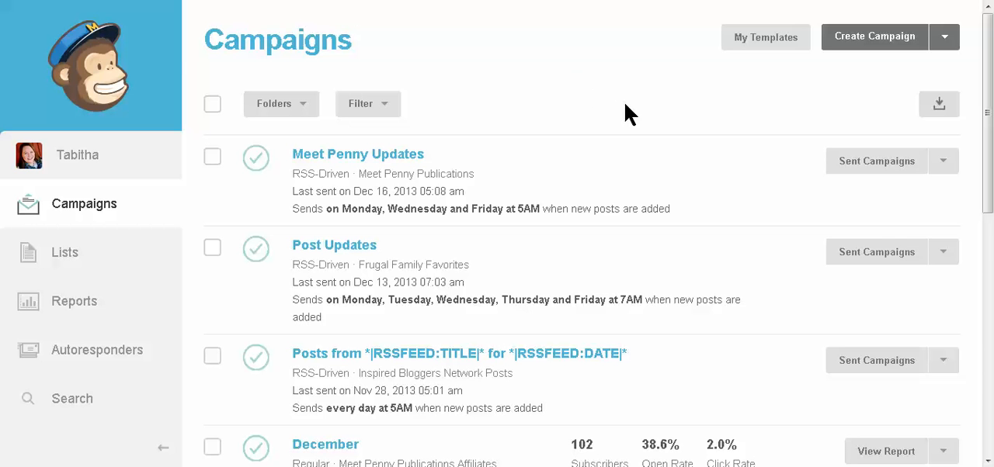
pyautogui.moveTo(91, 184)
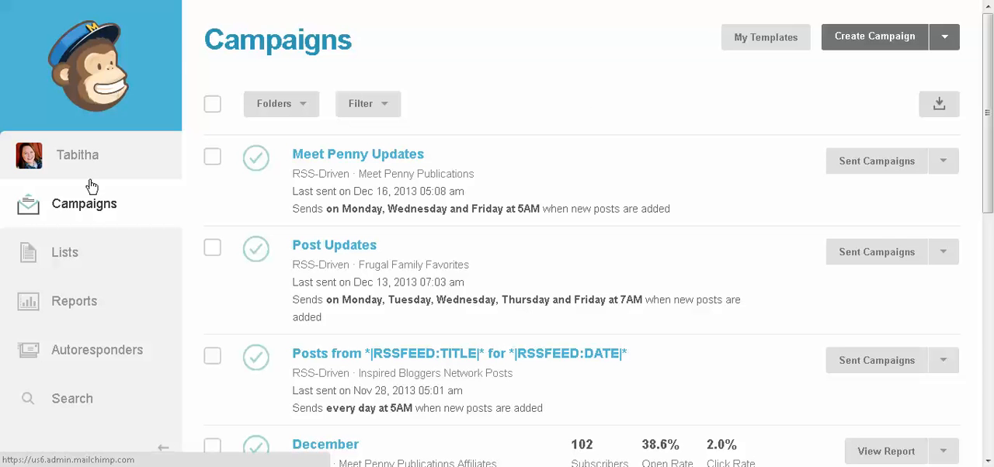
pyautogui.moveTo(107, 122)
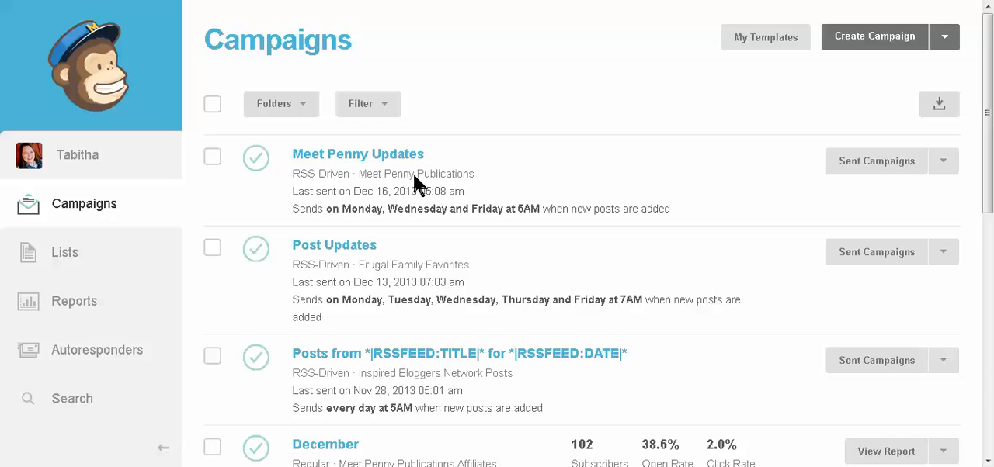
pyautogui.moveTo(788, 112)
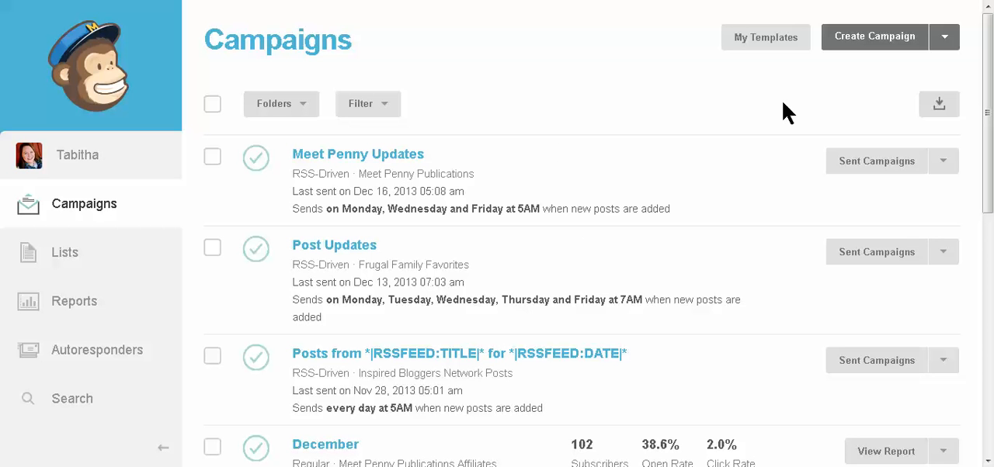
pyautogui.moveTo(899, 55)
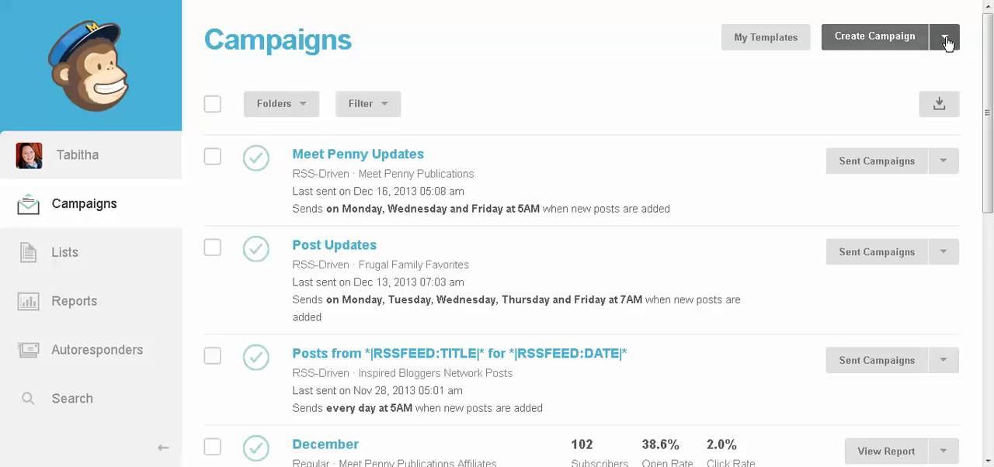
# Start a new RSS-Driven Campaign from the Create Campaign dropdown.
pyautogui.click(946, 37)
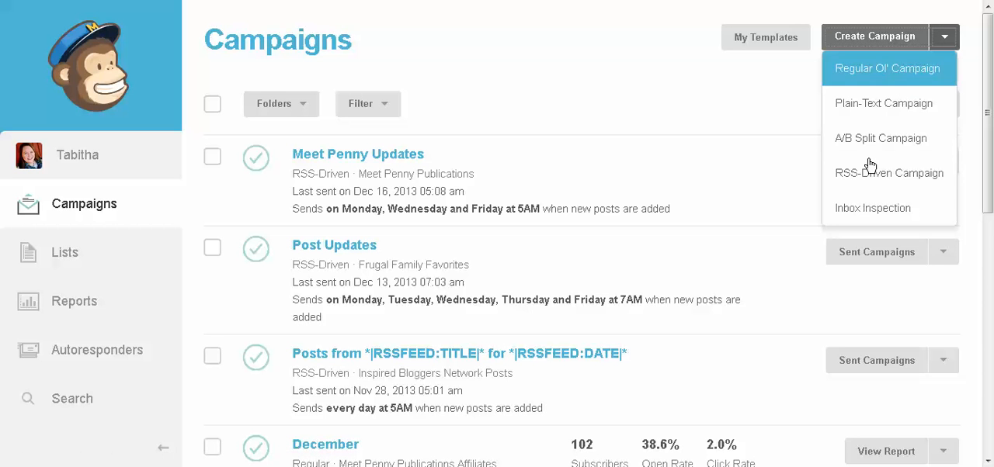
pyautogui.moveTo(853, 173)
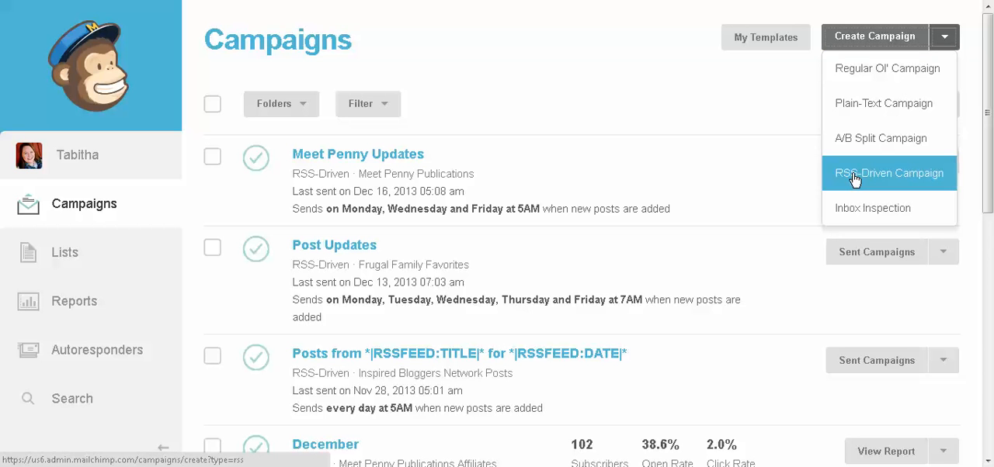
pyautogui.click(888, 172)
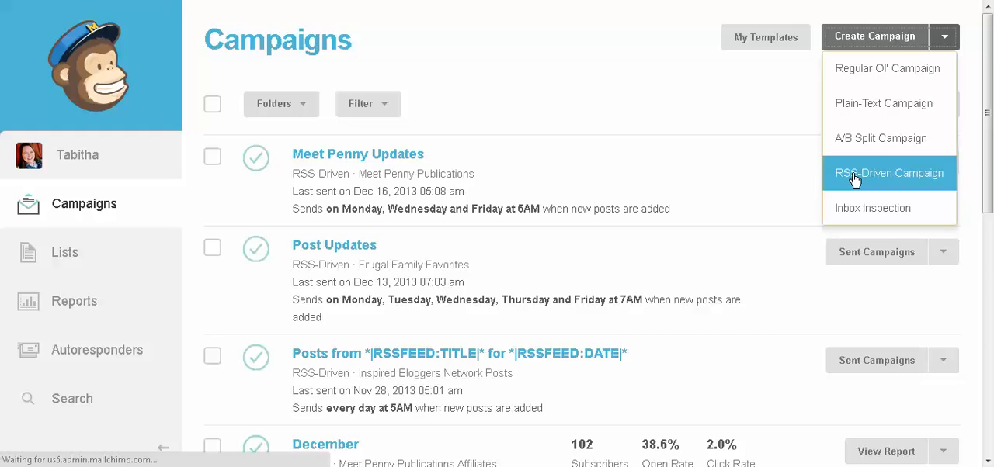
pyautogui.click(889, 173)
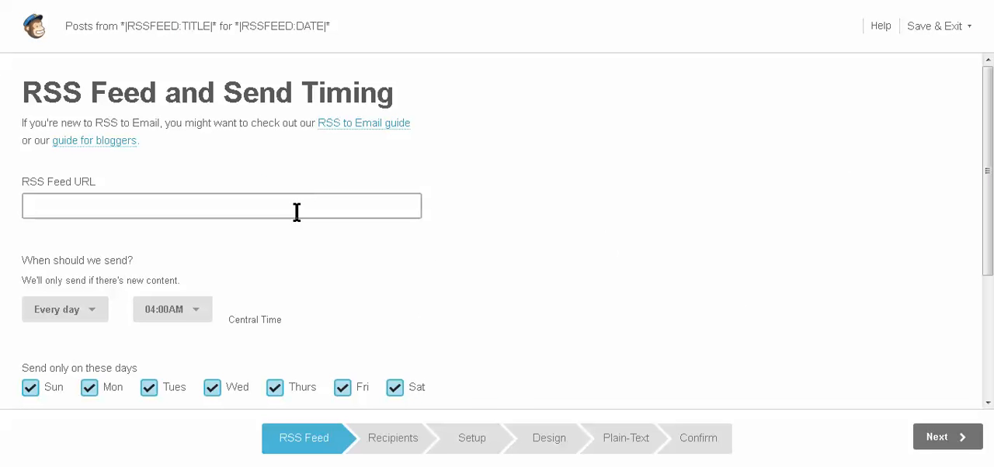
pyautogui.click(221, 206)
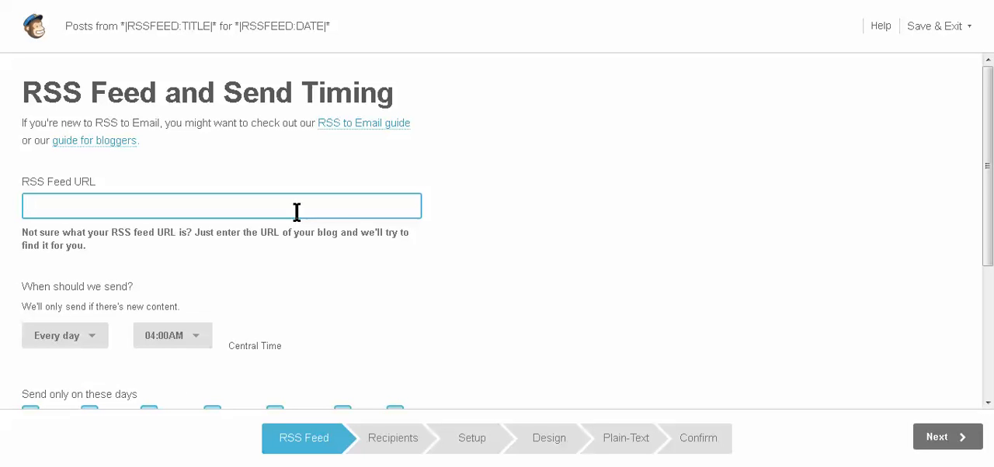
pyautogui.write('HTT')
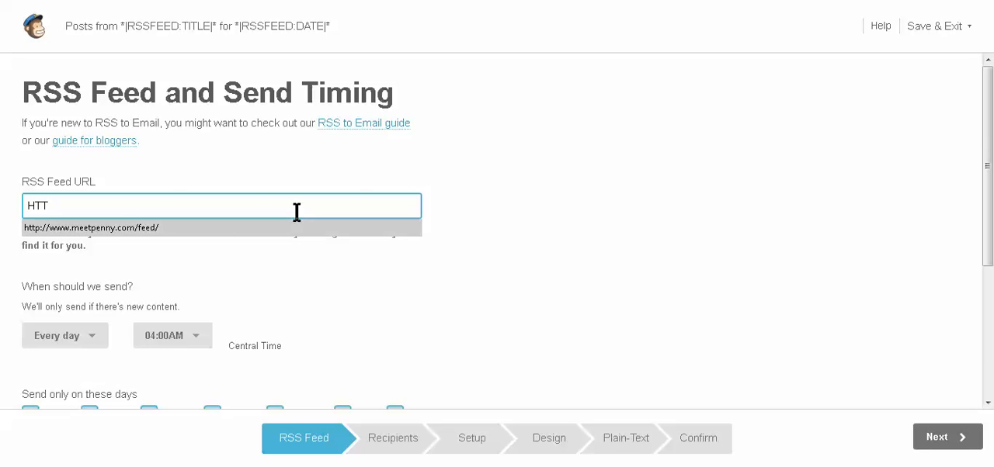
pyautogui.click(91, 227)
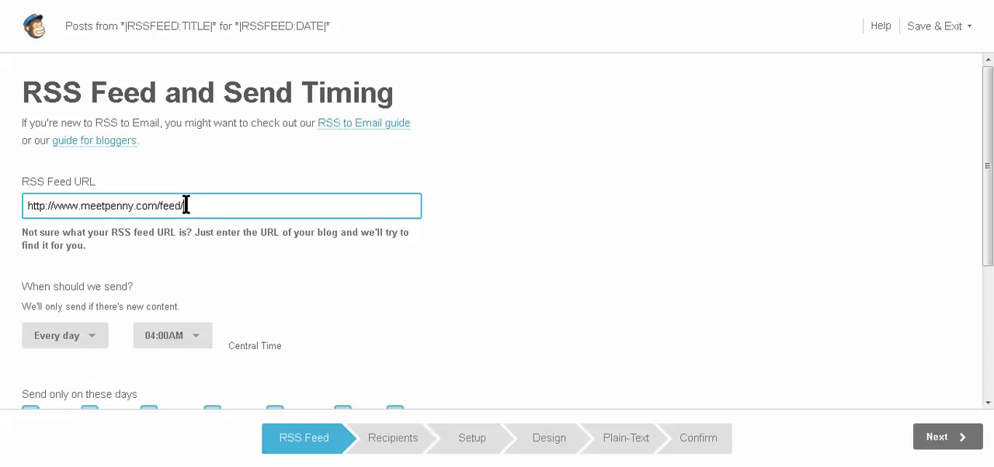
pyautogui.moveTo(309, 294)
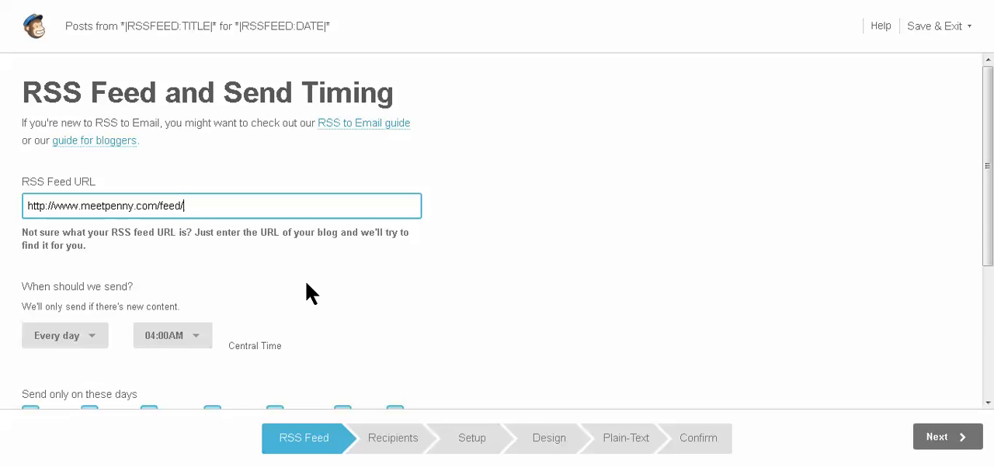
pyautogui.scroll(-3)
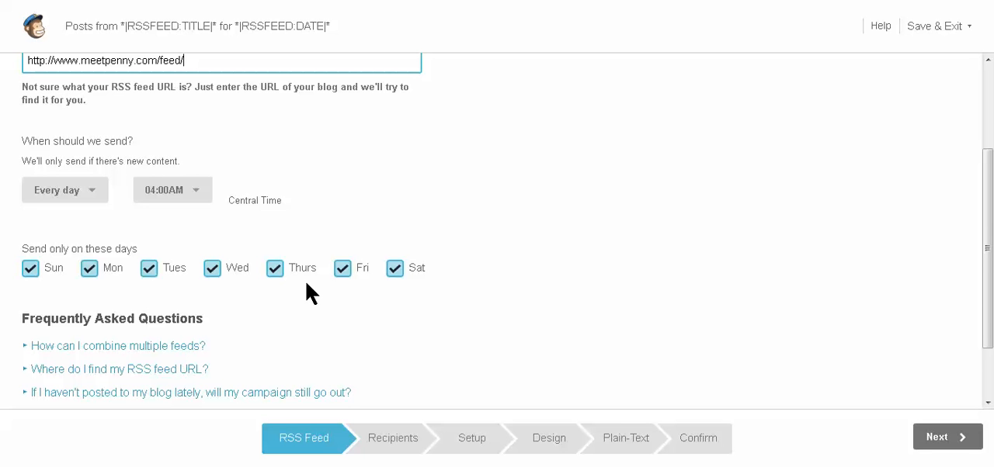
pyautogui.moveTo(103, 227)
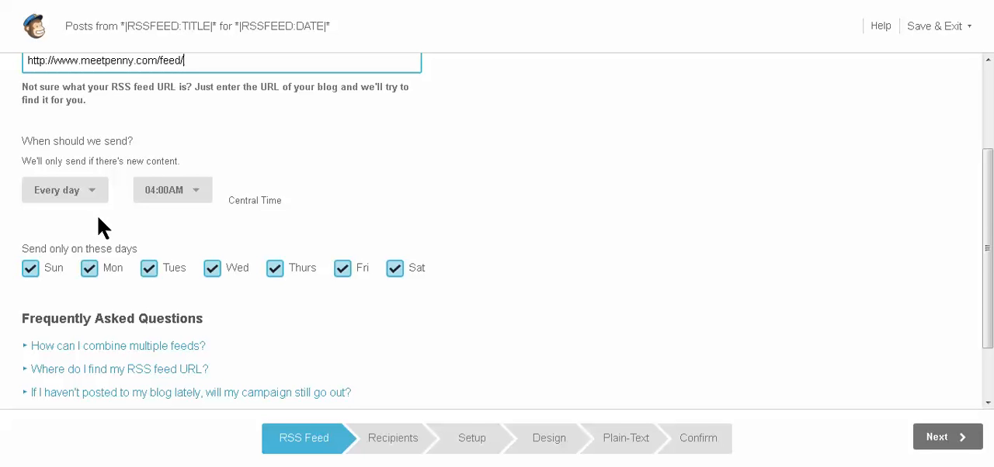
# Keep Every day sending, uncheck Tuesday from the send days, and continue.
pyautogui.click(65, 190)
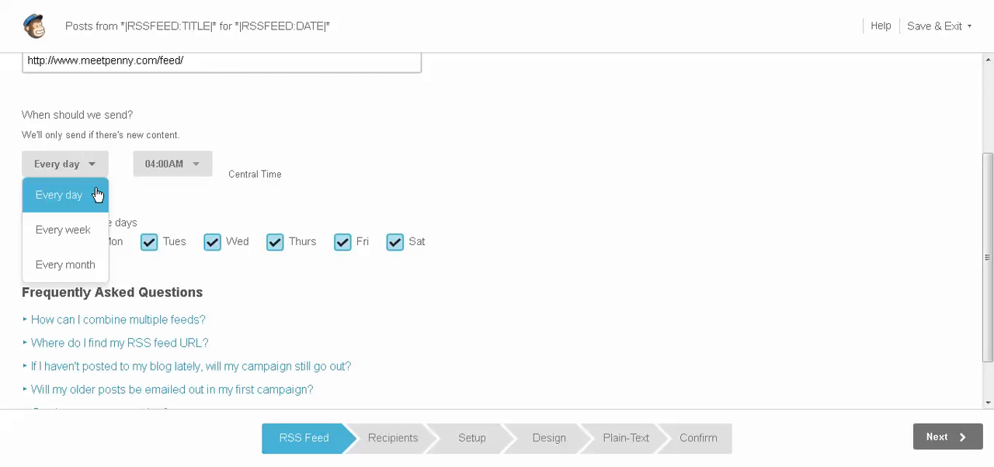
pyautogui.moveTo(149, 192)
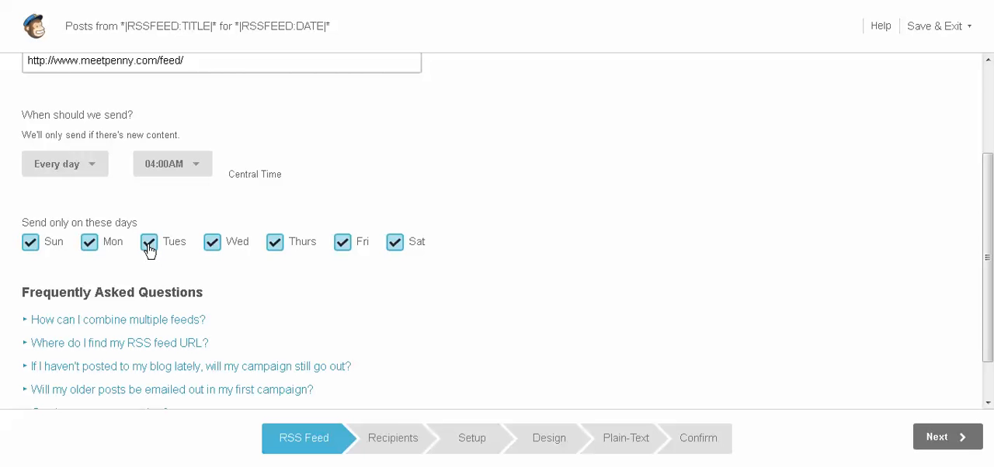
pyautogui.click(149, 242)
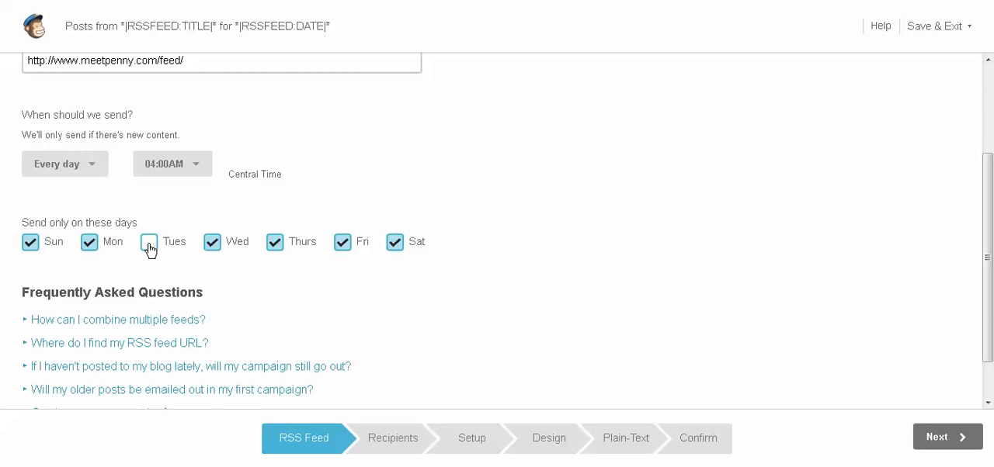
pyautogui.click(149, 242)
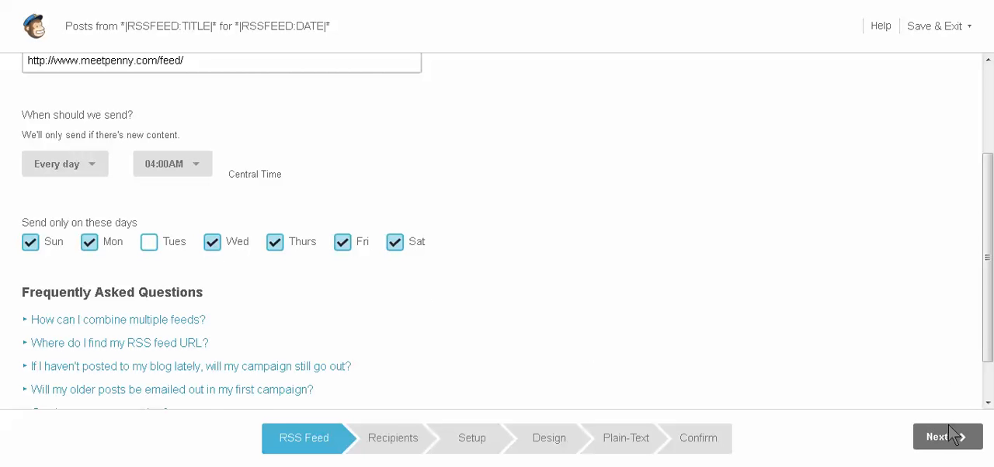
pyautogui.click(947, 438)
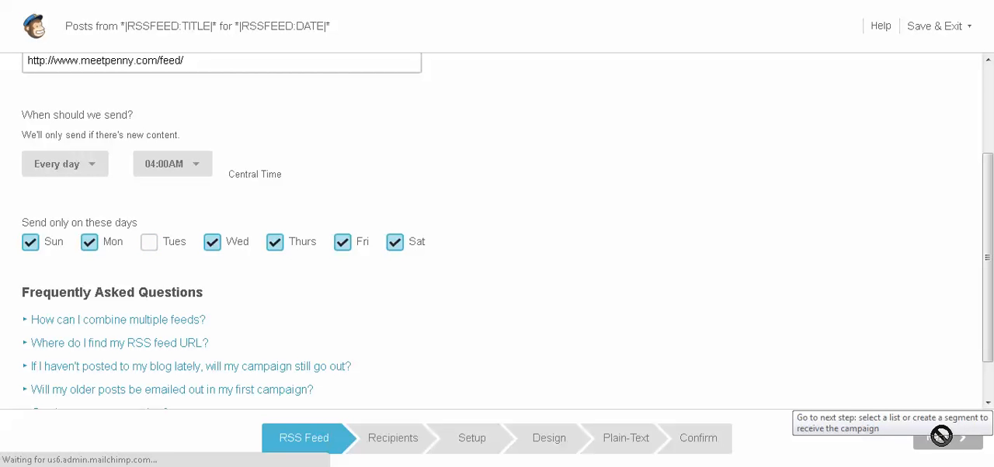
# Choose the Meet Penny Publications list, sending to the entire list, and continue.
pyautogui.click(942, 439)
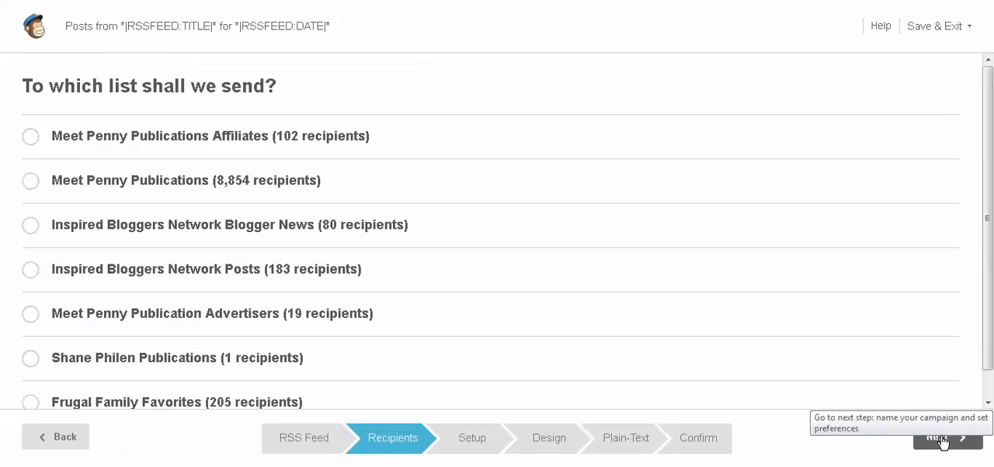
pyautogui.moveTo(30, 185)
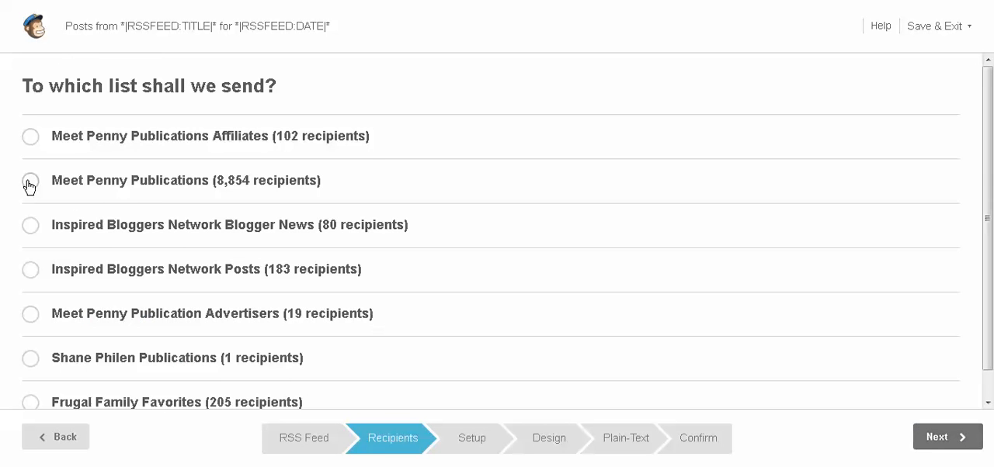
pyautogui.click(30, 180)
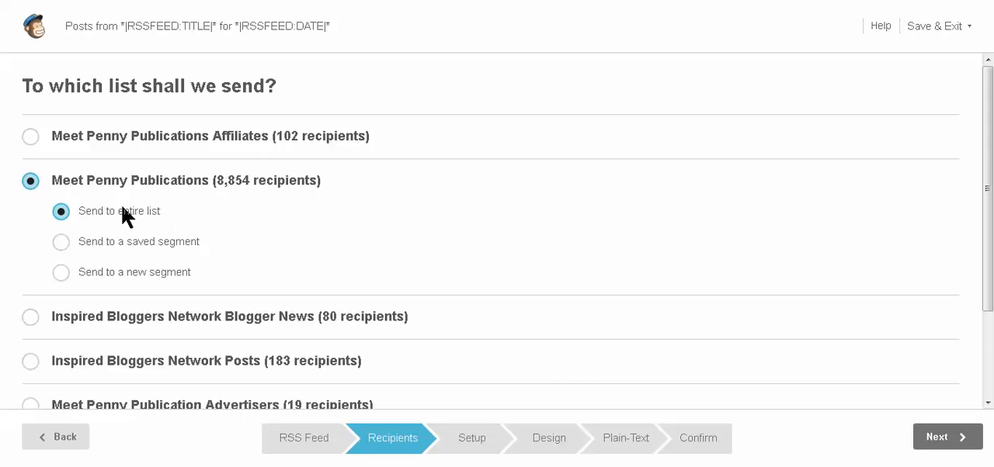
pyautogui.moveTo(154, 267)
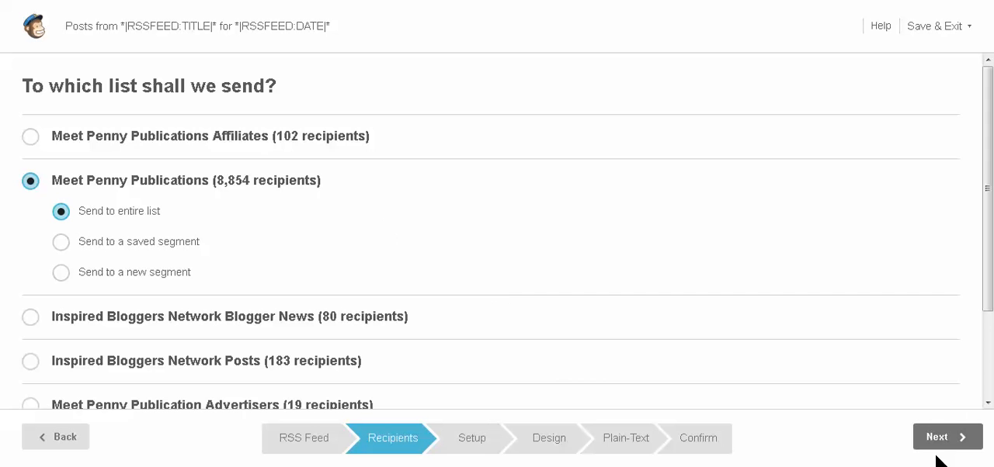
pyautogui.click(947, 437)
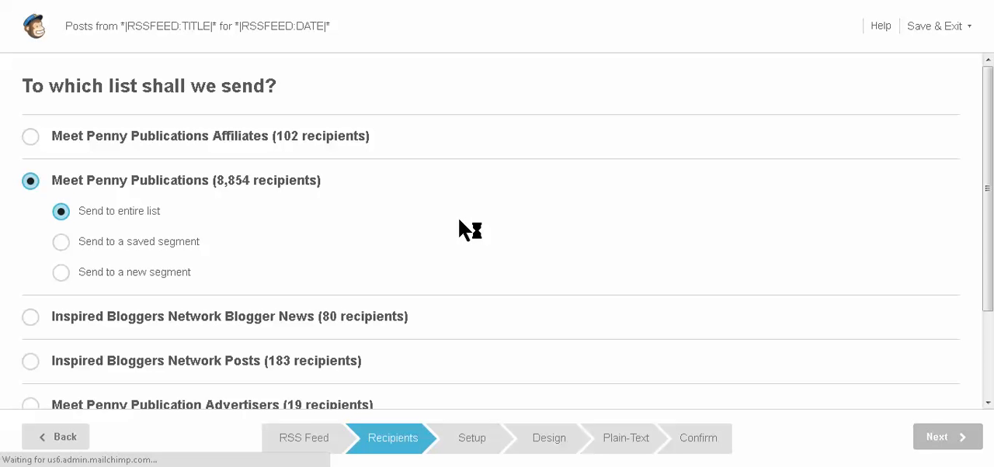
pyautogui.moveTo(467, 202)
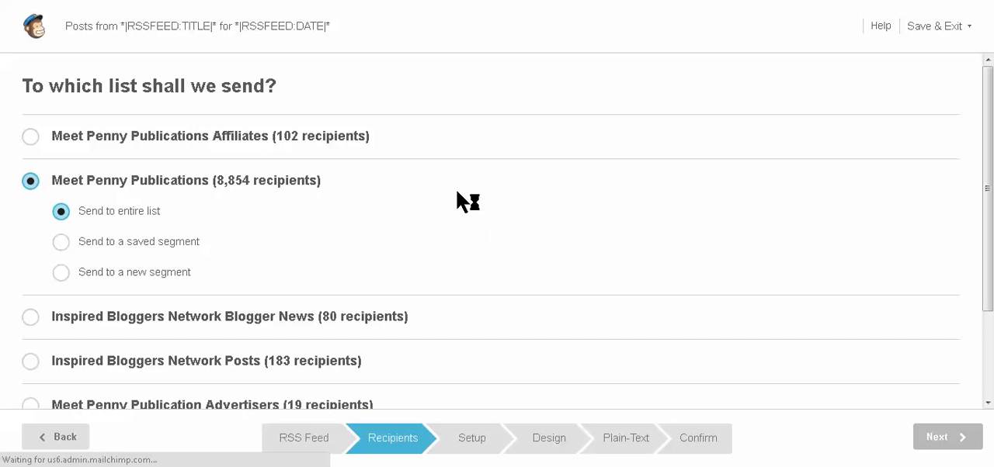
pyautogui.moveTo(538, 202)
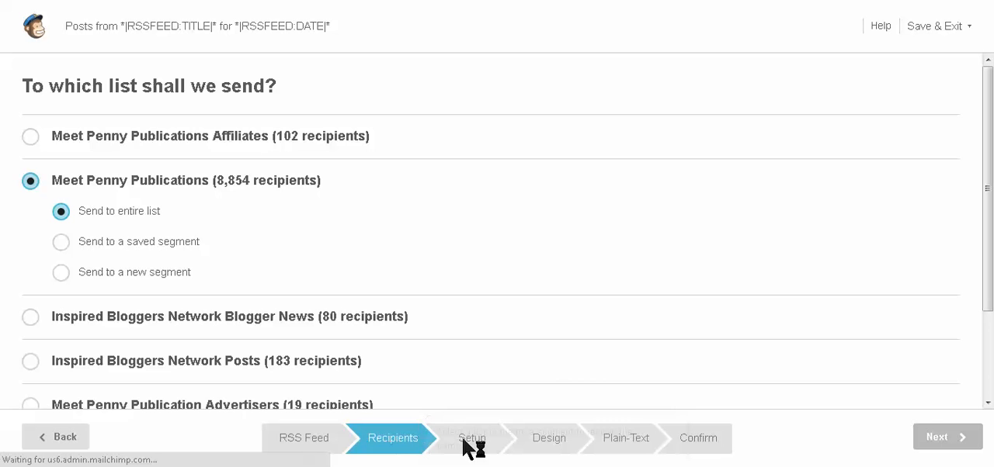
pyautogui.moveTo(482, 303)
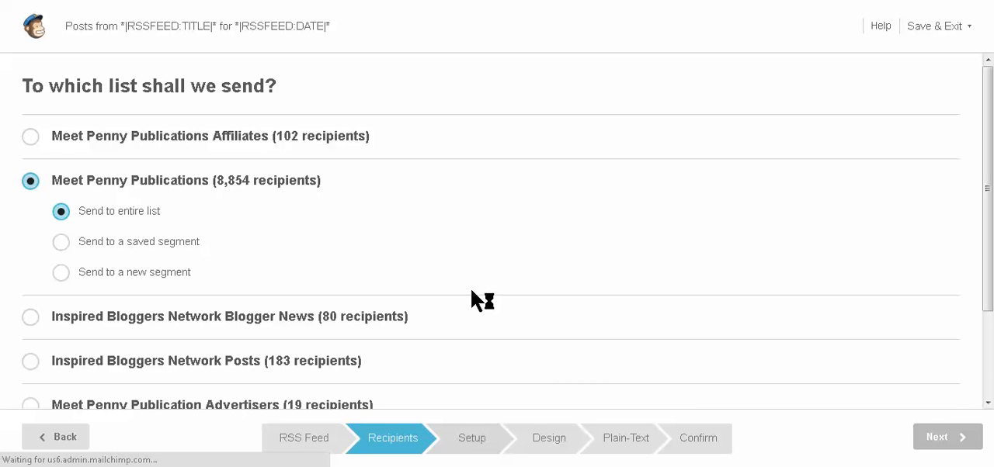
# Enter the campaign name Meet Penny Updates on the setup step.
pyautogui.click(947, 437)
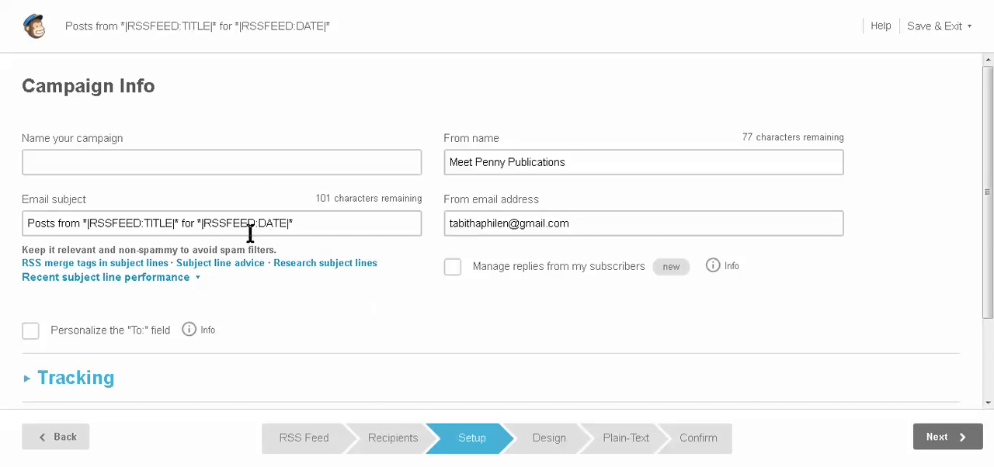
pyautogui.moveTo(278, 193)
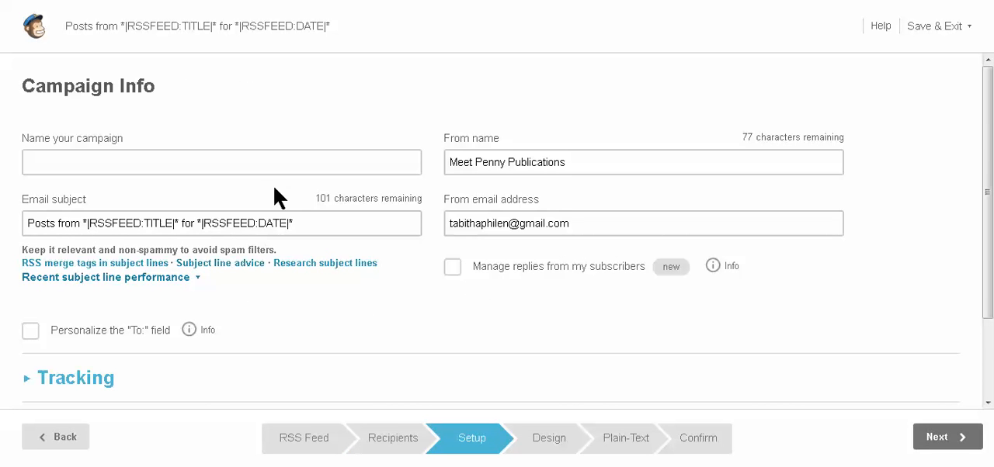
pyautogui.click(249, 163)
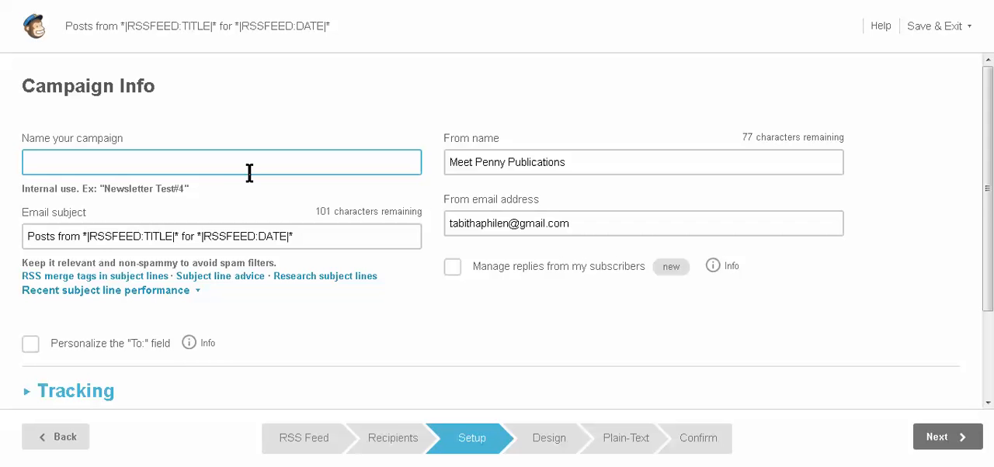
pyautogui.click(221, 162)
pyautogui.write('Meet Penny Updates')
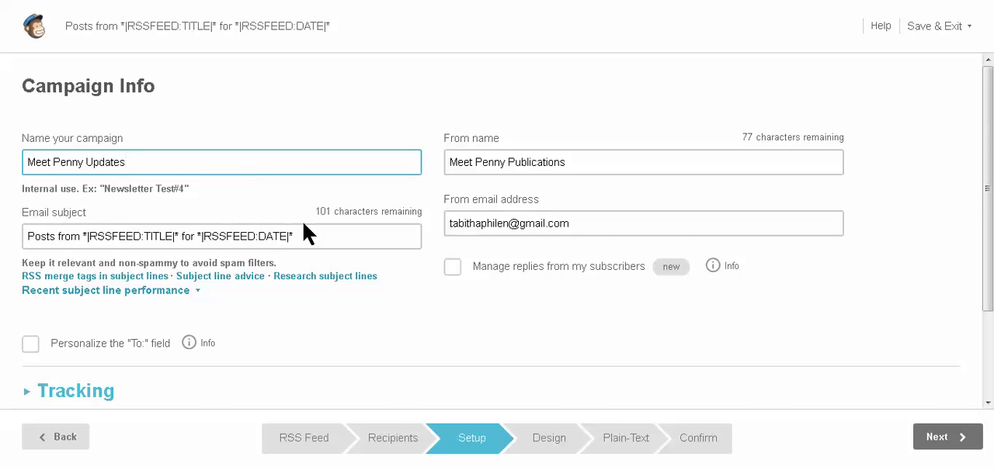
# Replace the email subject with 'Encouragement, freebies, and deals from Meet Penny'.
pyautogui.click(299, 236)
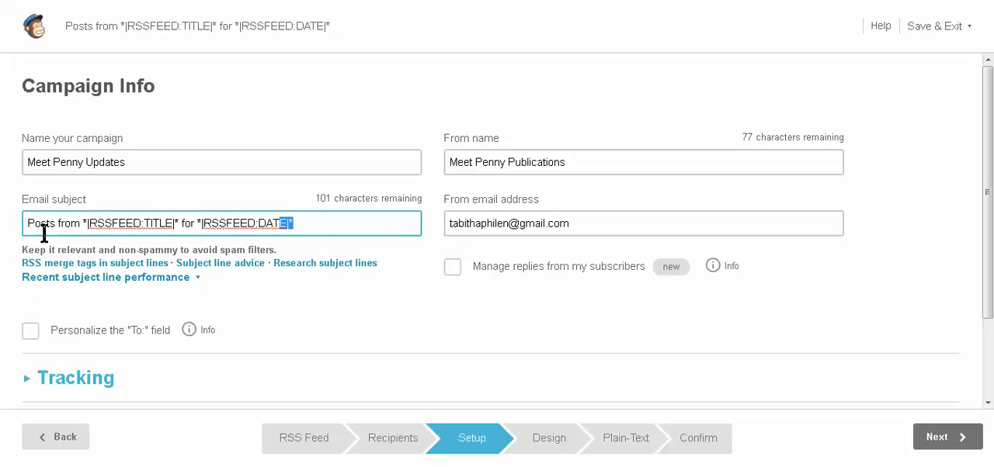
pyautogui.tripleClick(155, 224)
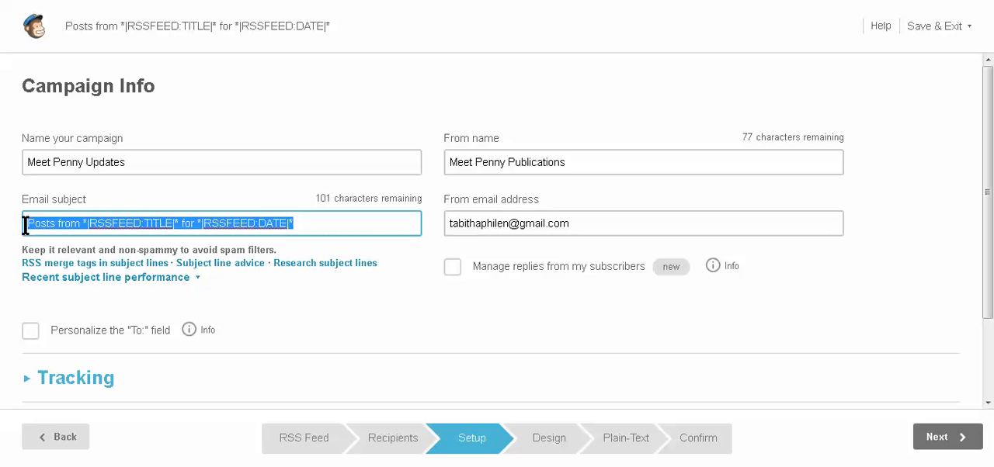
pyautogui.write('Encourage')
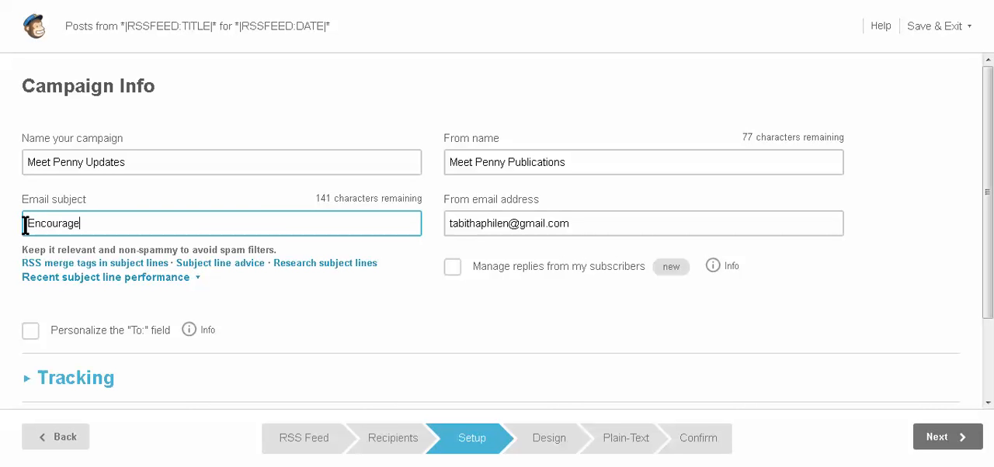
pyautogui.write('ment, fr')
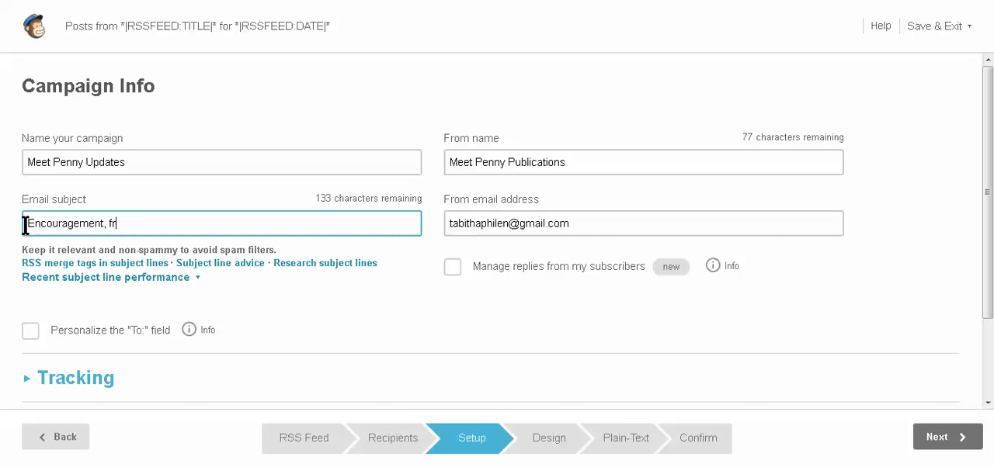
pyautogui.write('eebies, and deas')
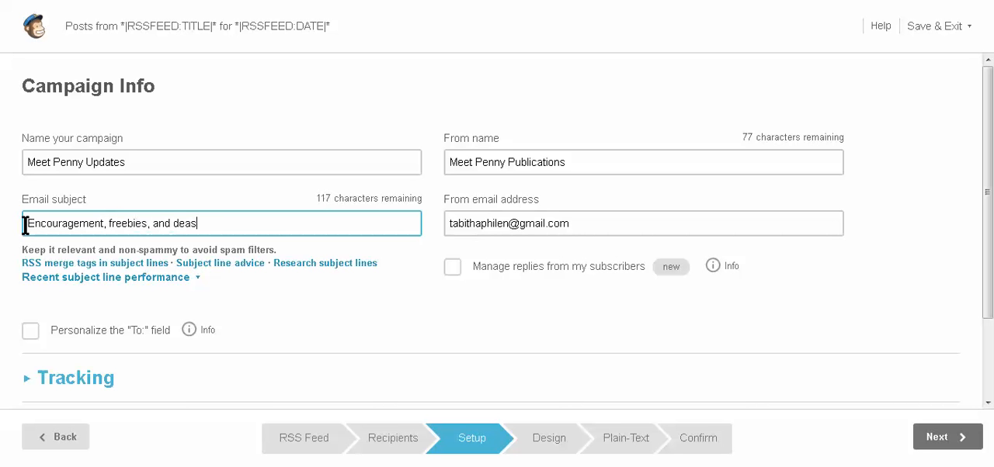
pyautogui.press('Backspace')
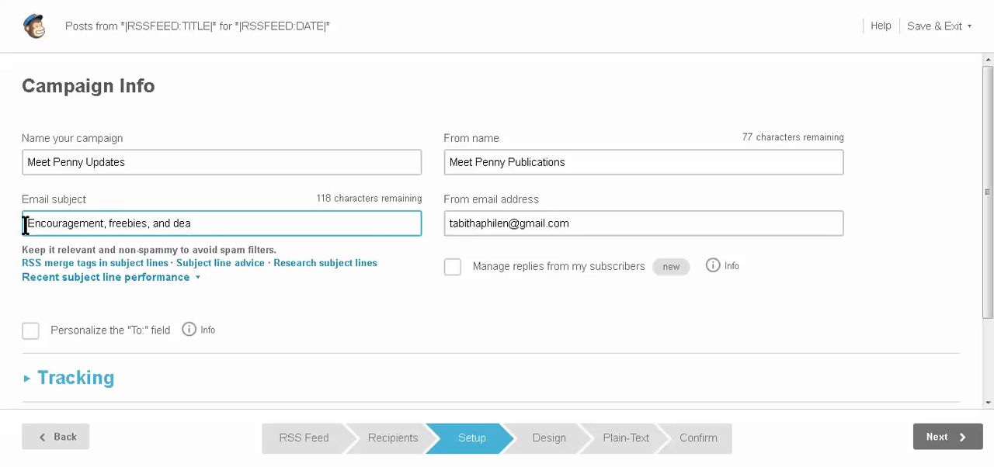
pyautogui.write('ls')
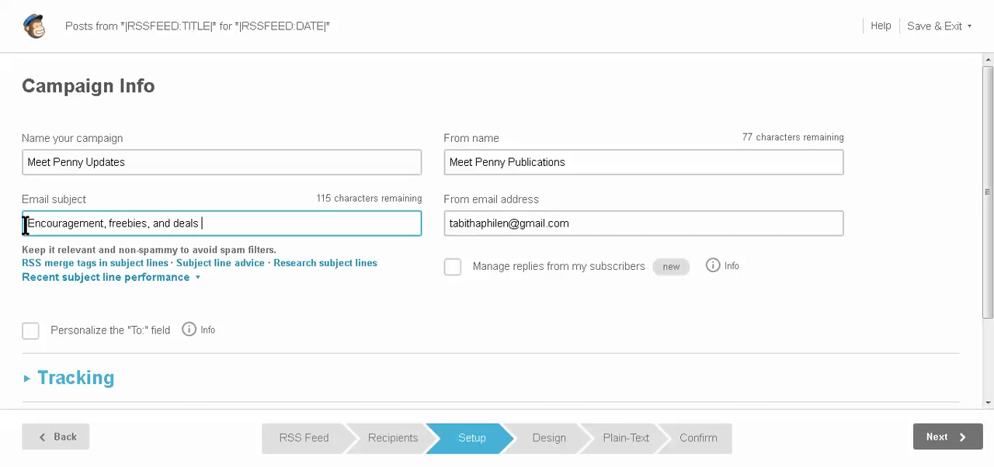
pyautogui.write('from Meet Penny')
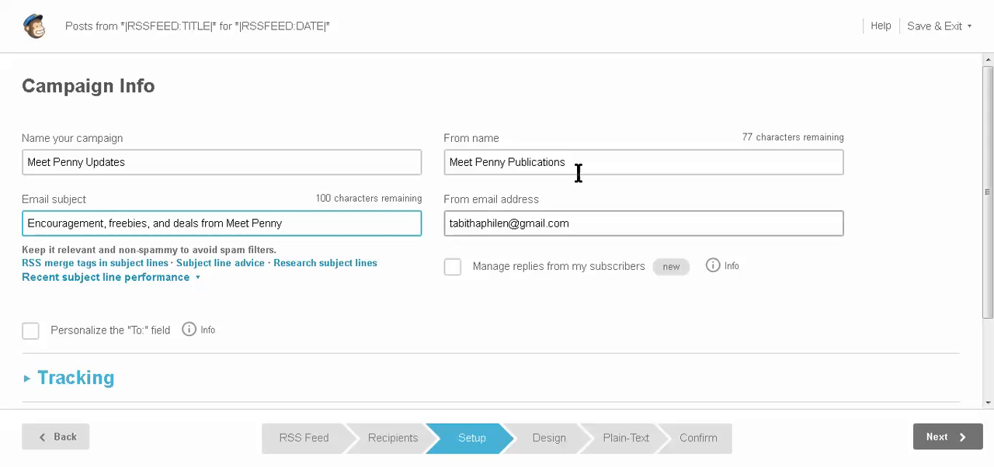
pyautogui.tripleClick(506, 163)
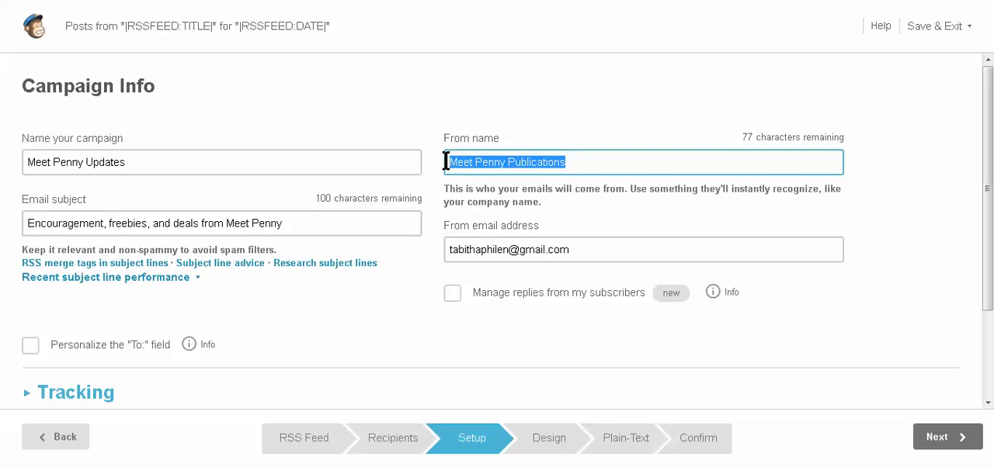
pyautogui.moveTo(557, 281)
pyautogui.write('t')
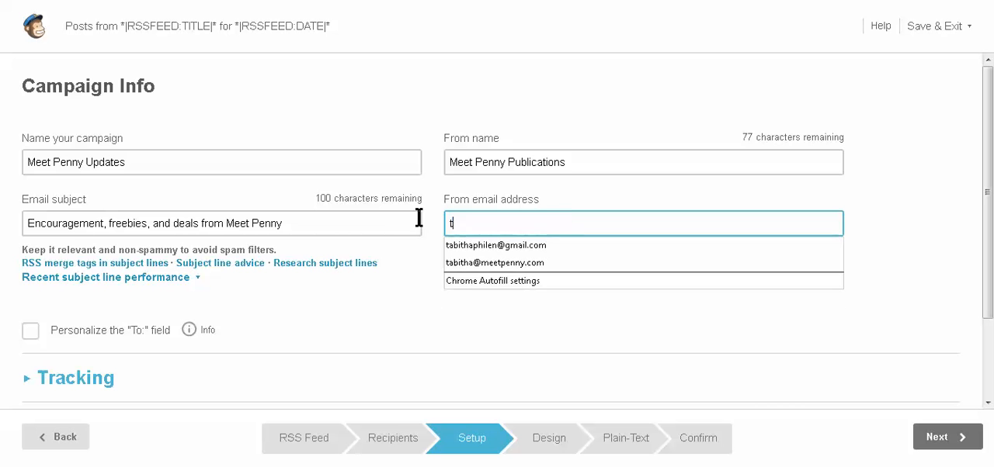
pyautogui.click(496, 246)
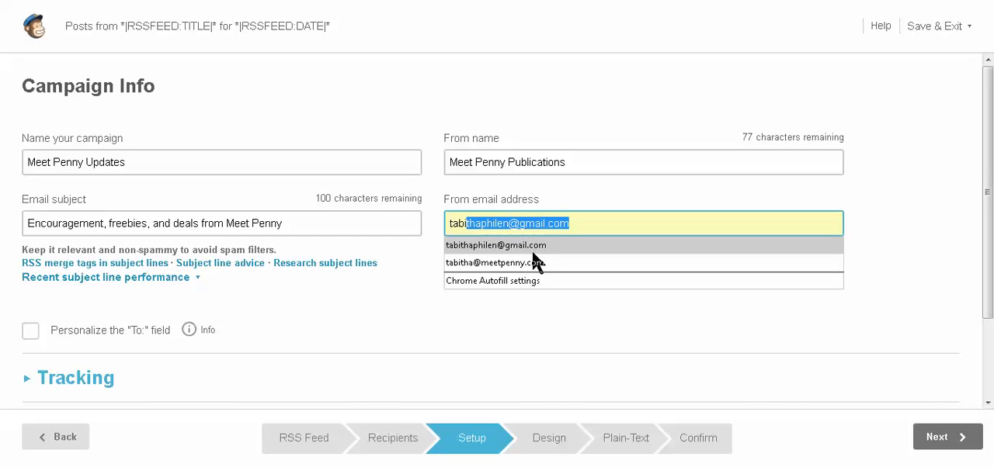
pyautogui.click(497, 263)
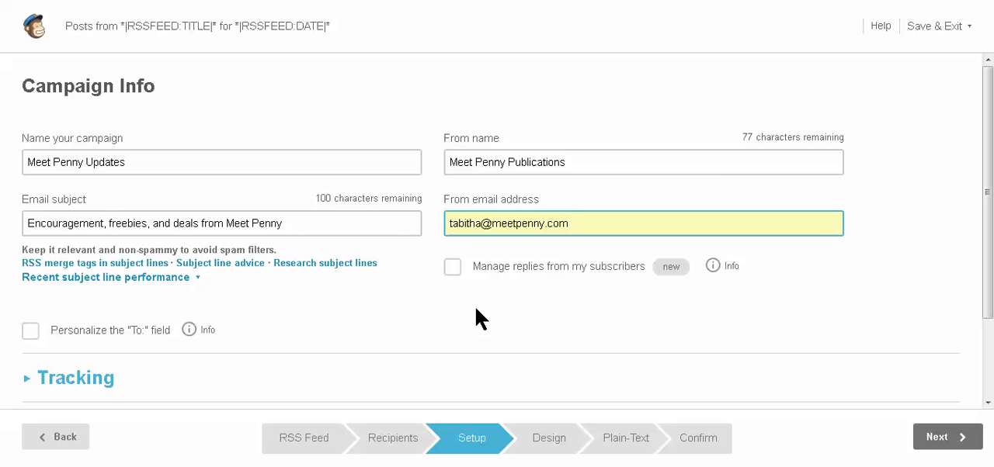
# Scroll past the Tracking, Social Media and More Options settings and submit the setup.
pyautogui.scroll(-3)
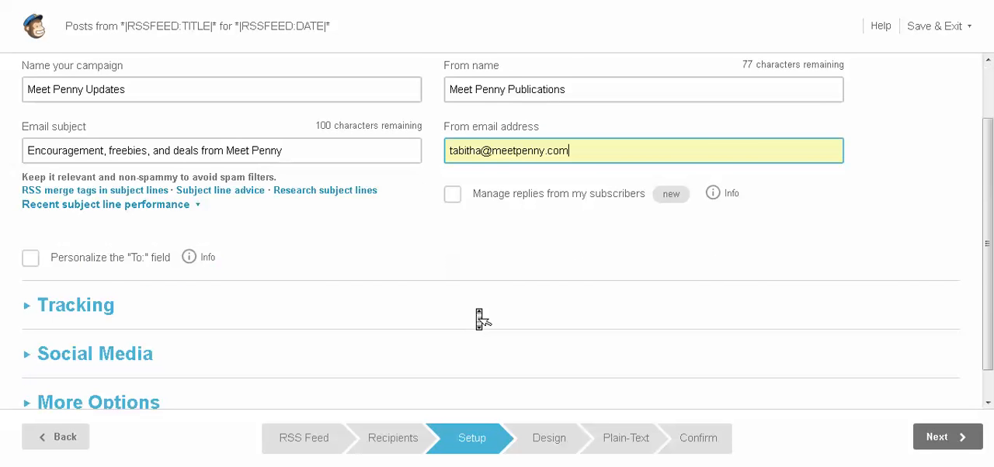
pyautogui.scroll(-3)
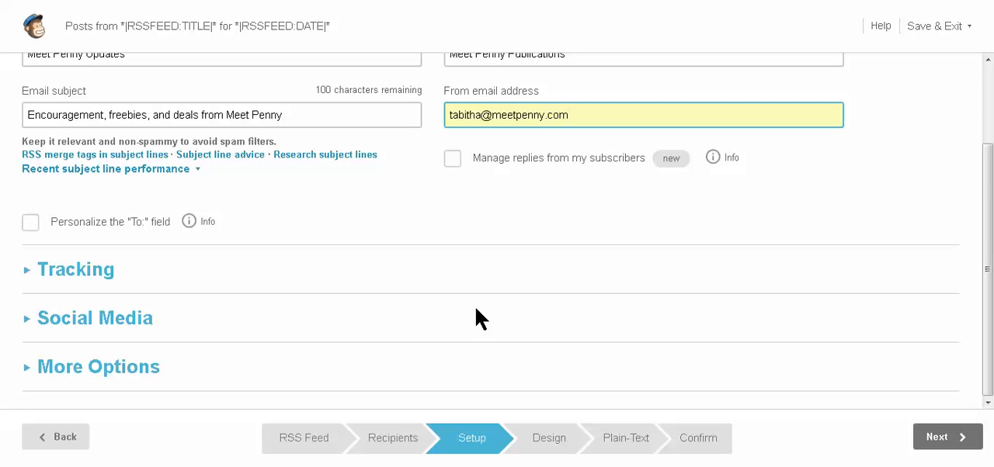
pyautogui.moveTo(186, 354)
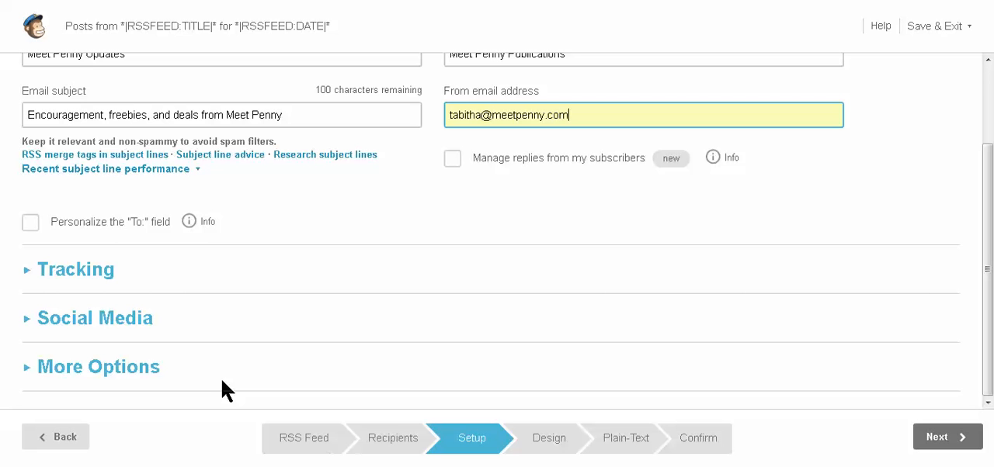
pyautogui.moveTo(410, 393)
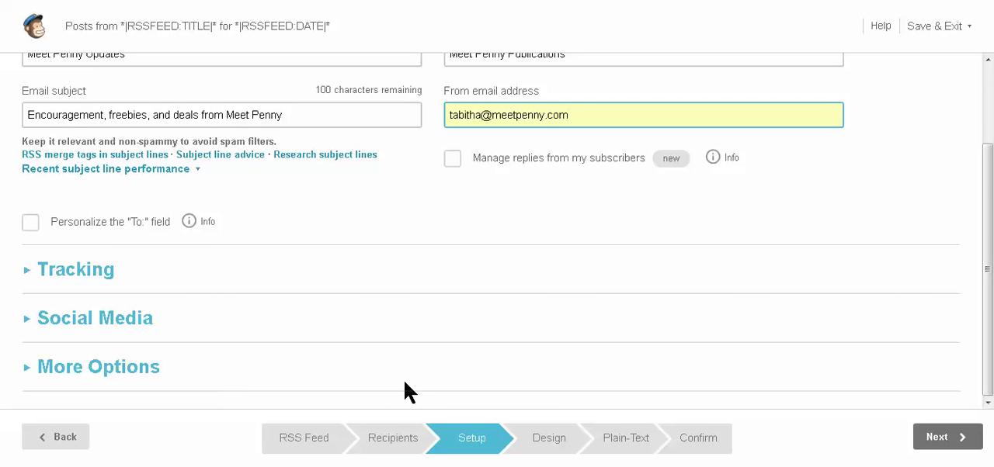
pyautogui.moveTo(101, 233)
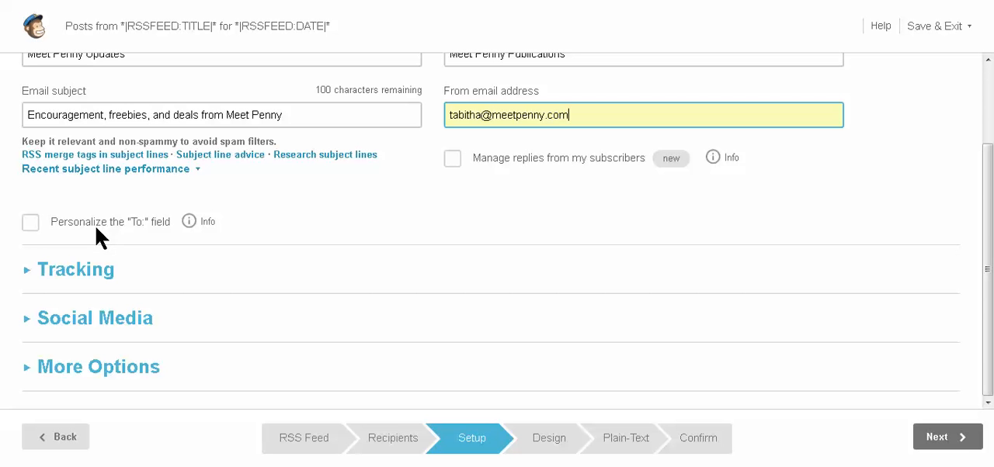
pyautogui.moveTo(945, 438)
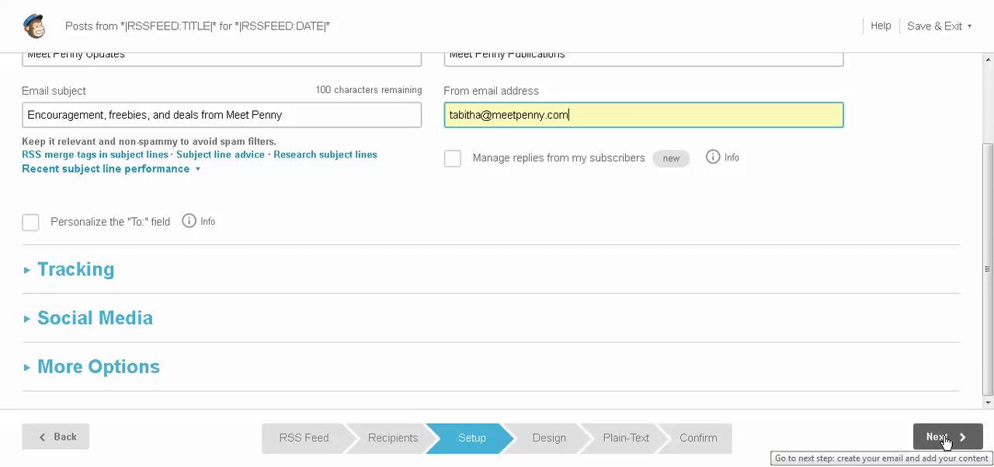
pyautogui.click(947, 438)
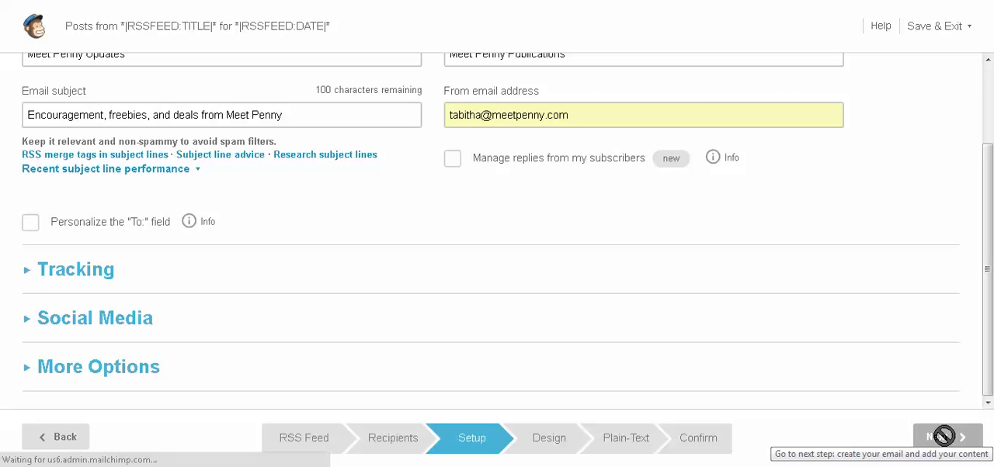
# Launch the Email Designer, waiting through the unresponsive-page prompt until it loads.
pyautogui.click(945, 438)
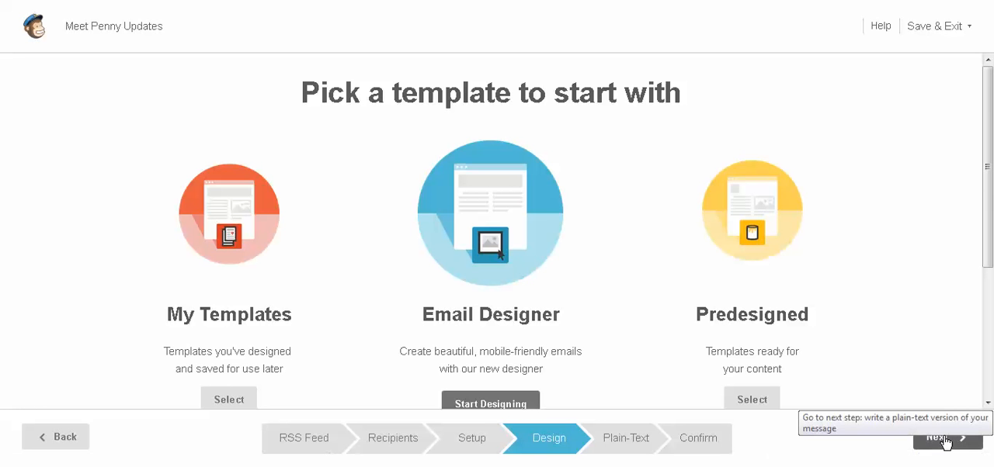
pyautogui.moveTo(582, 295)
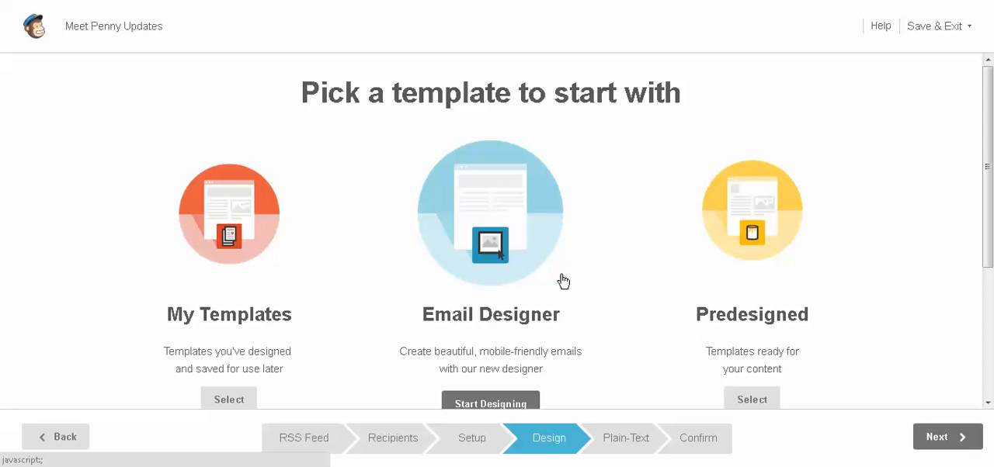
pyautogui.moveTo(497, 243)
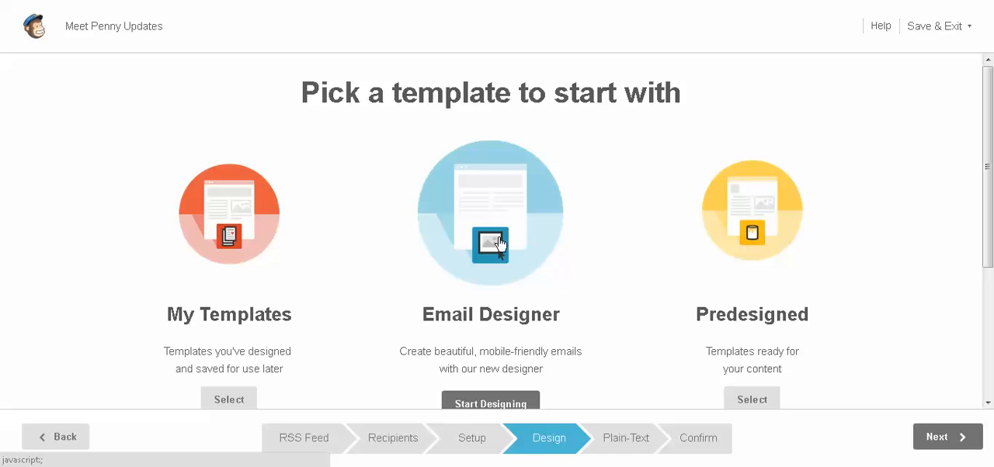
pyautogui.click(491, 404)
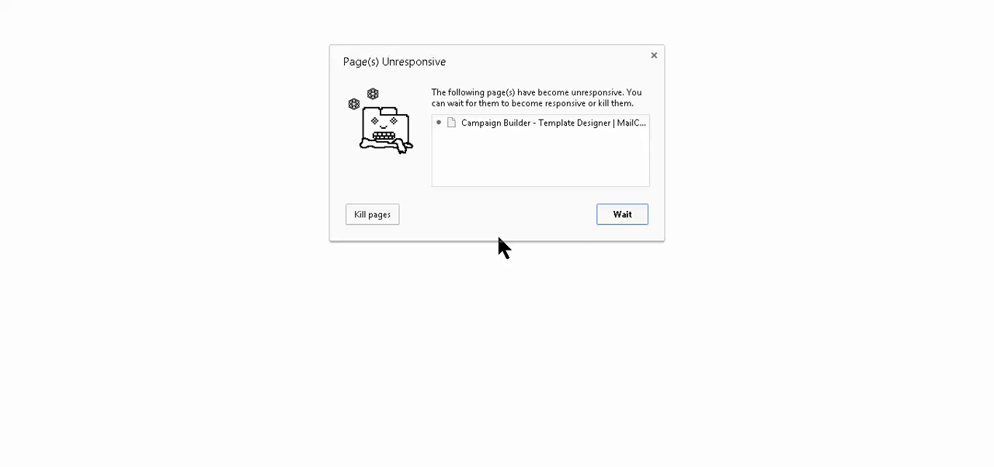
pyautogui.click(622, 215)
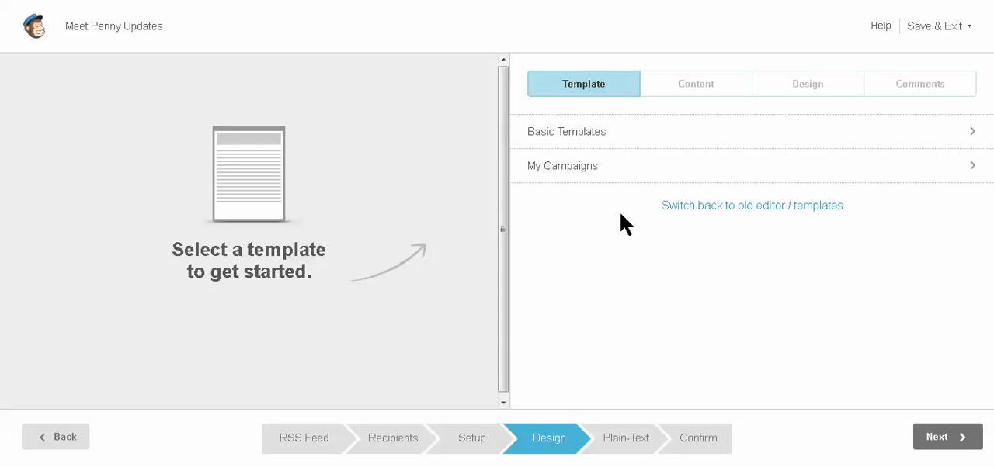
pyautogui.moveTo(581, 235)
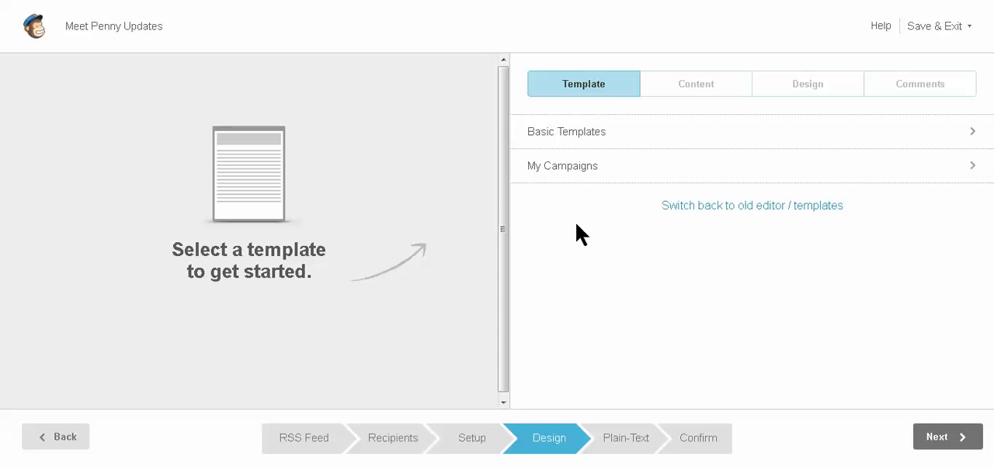
pyautogui.moveTo(580, 126)
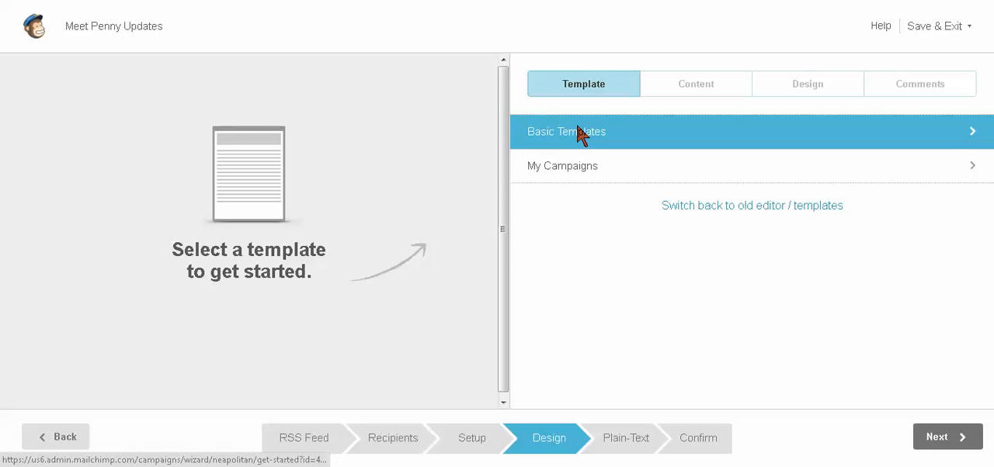
# Select the Right Sidebar RSS template from the Basic Templates list.
pyautogui.click(565, 131)
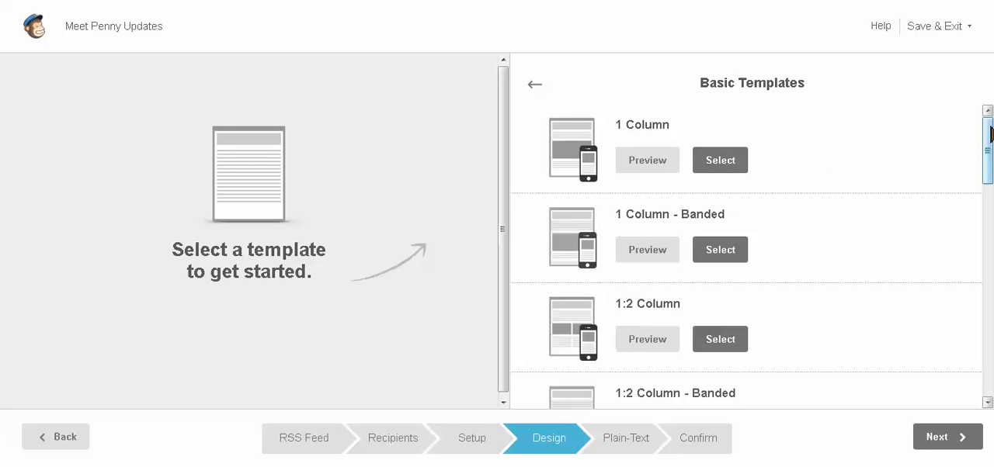
pyautogui.scroll(-3)
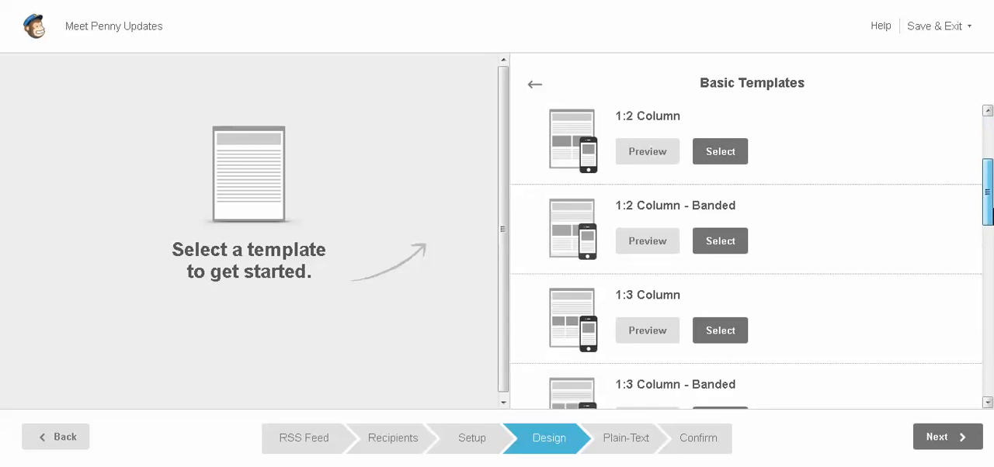
pyautogui.scroll(-3)
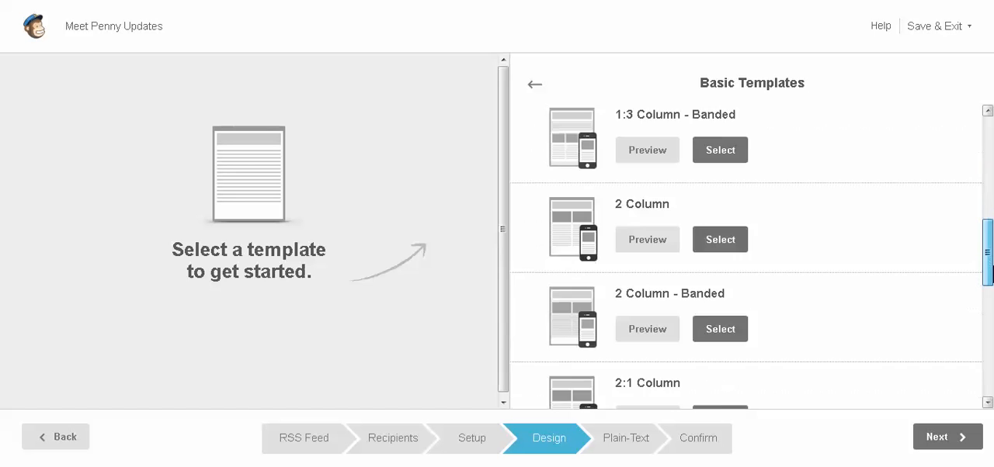
pyautogui.scroll(-3)
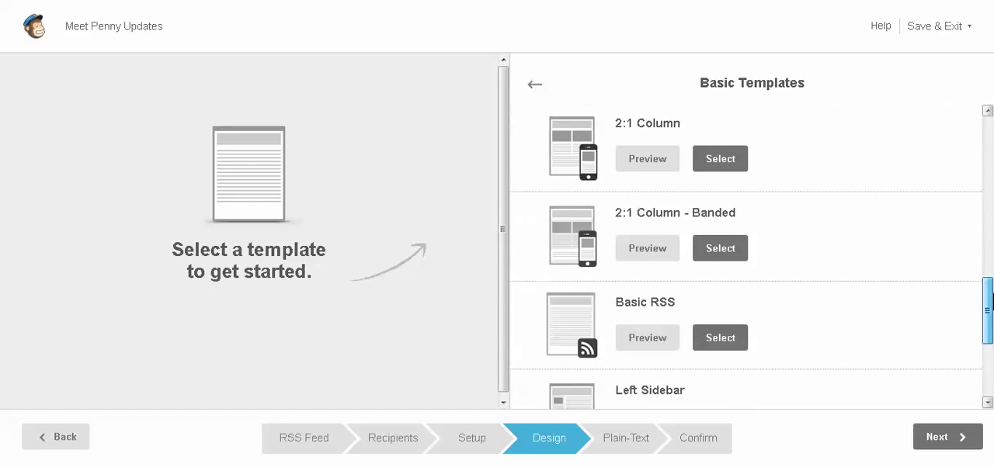
pyautogui.scroll(-3)
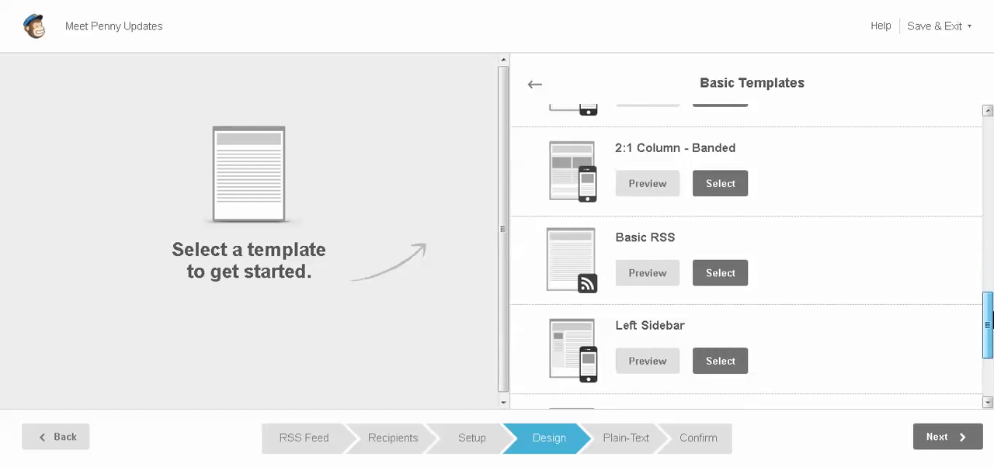
pyautogui.scroll(-3)
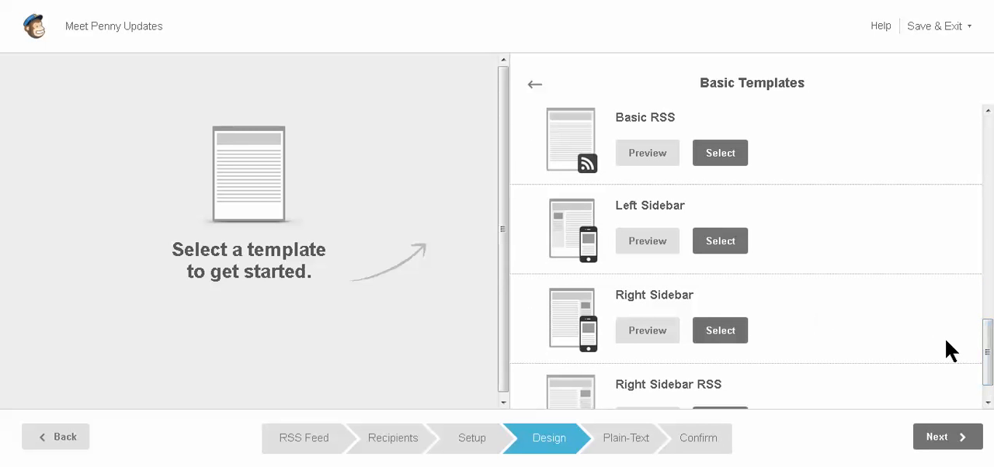
pyautogui.scroll(-3)
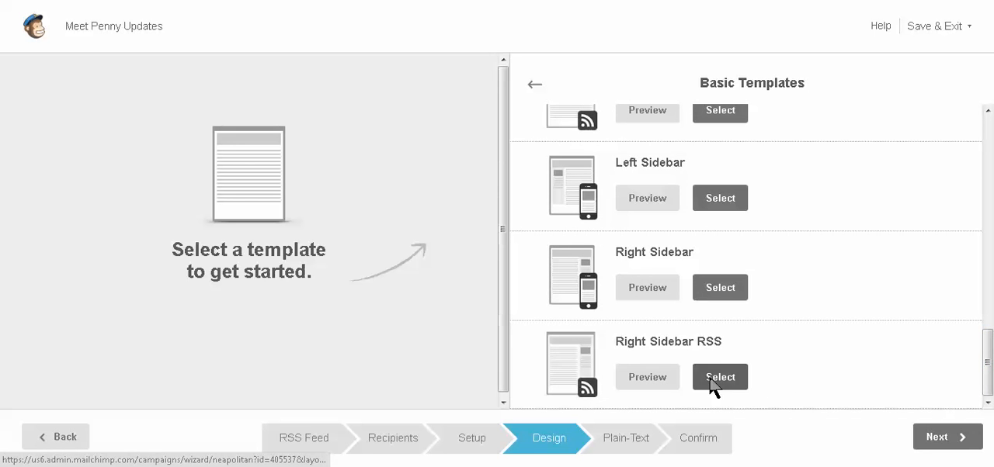
pyautogui.click(720, 378)
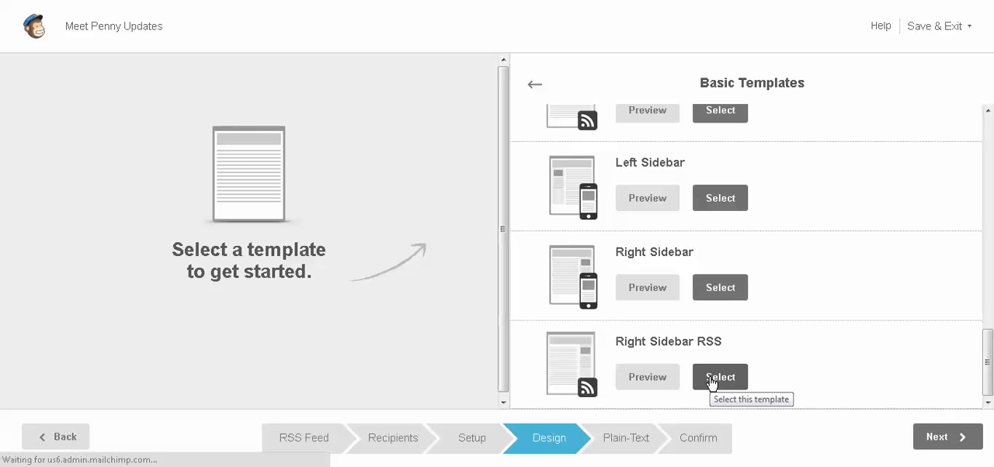
pyautogui.click(720, 376)
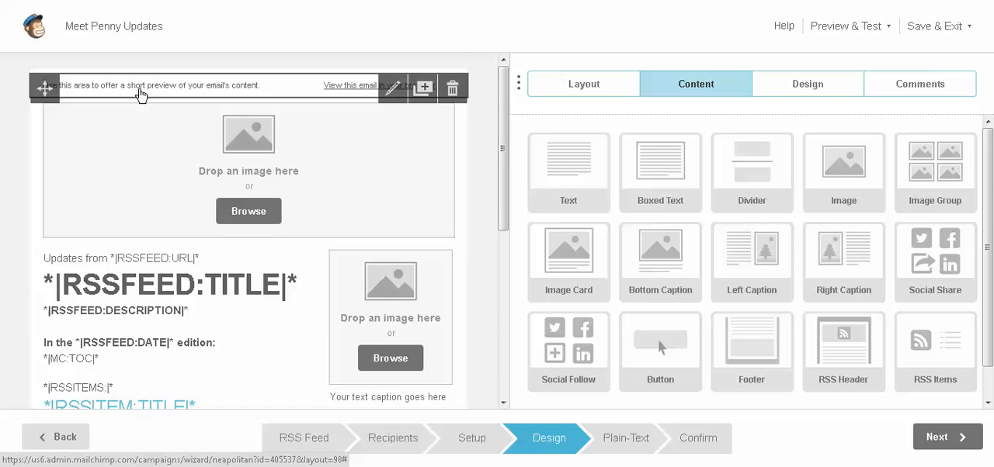
pyautogui.moveTo(278, 82)
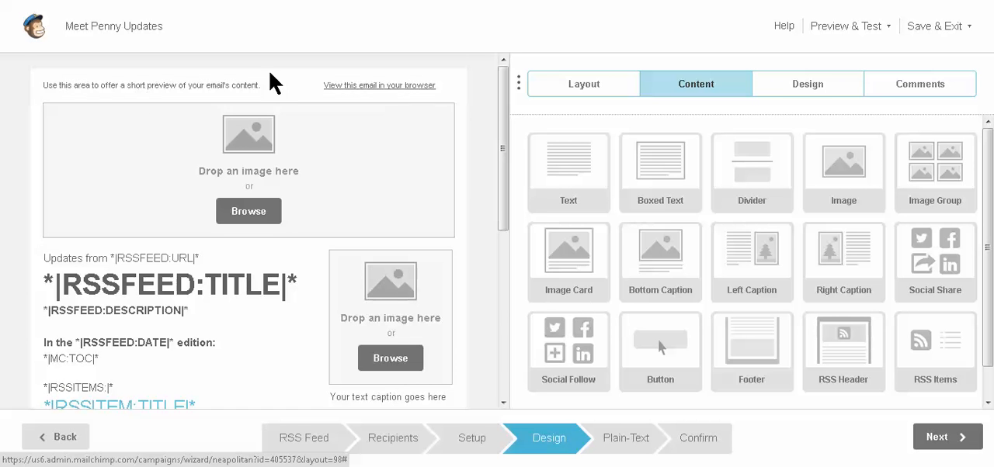
pyautogui.moveTo(244, 89)
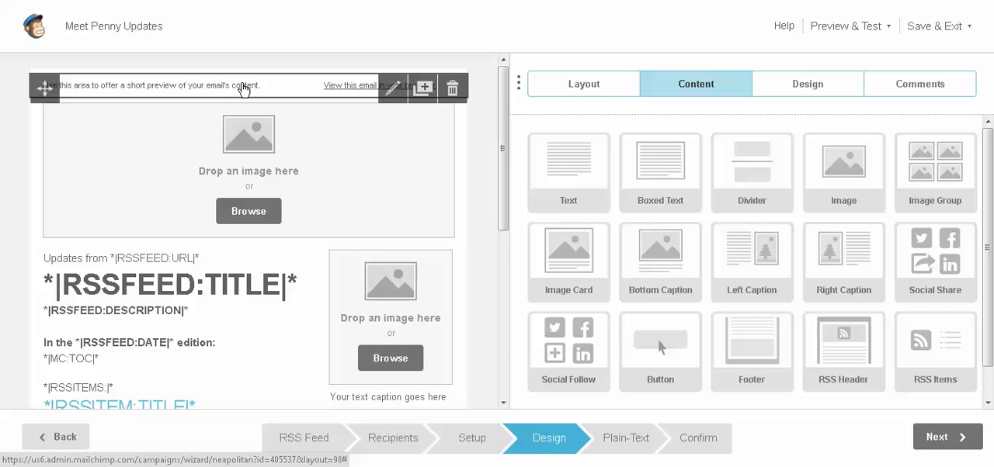
pyautogui.moveTo(393, 87)
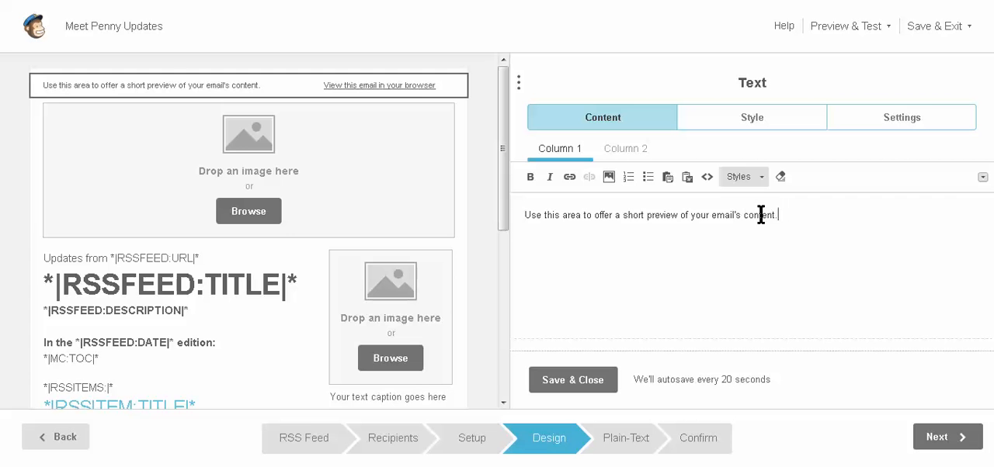
# Replace the existing preheader text with 'Great offers and information from Meet Penny'.
pyautogui.tripleClick(651, 214)
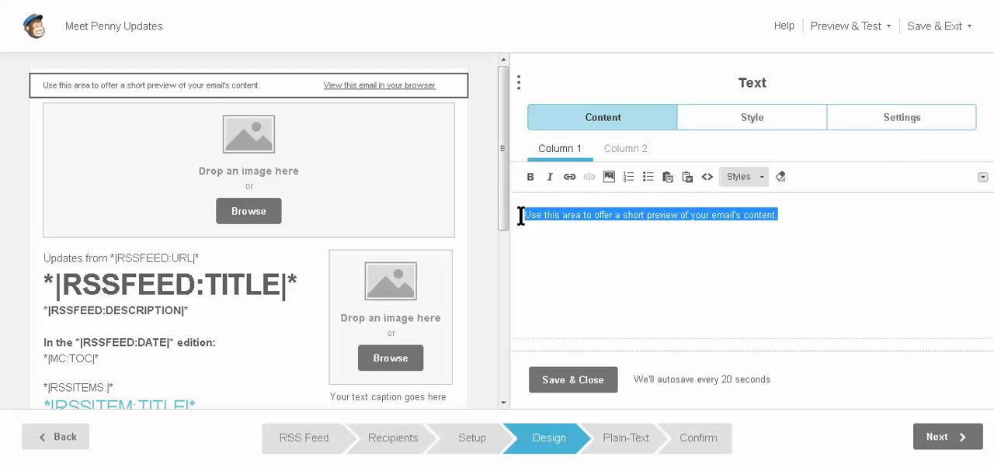
pyautogui.write('Great offers')
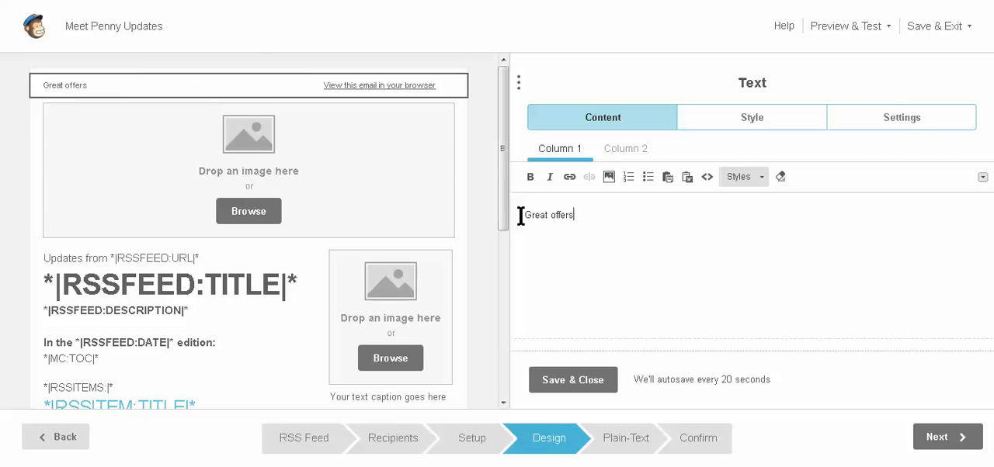
pyautogui.write('and infor')
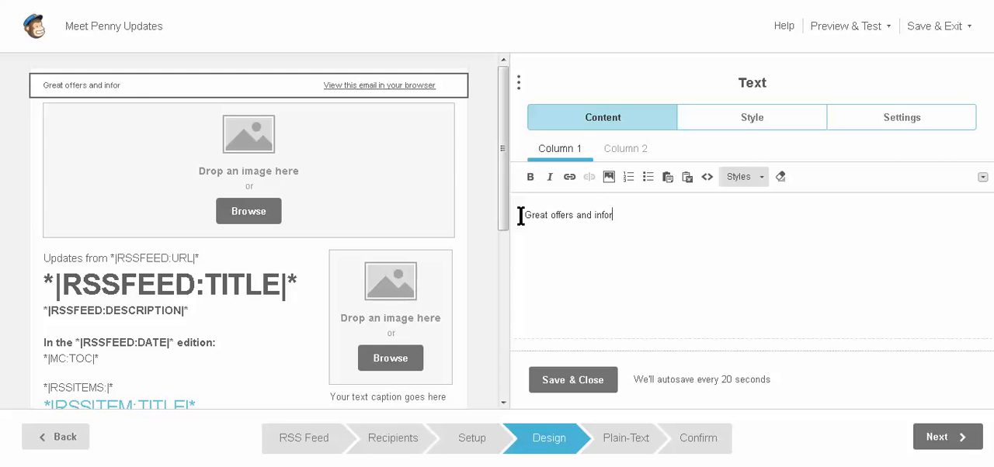
pyautogui.write('mation')
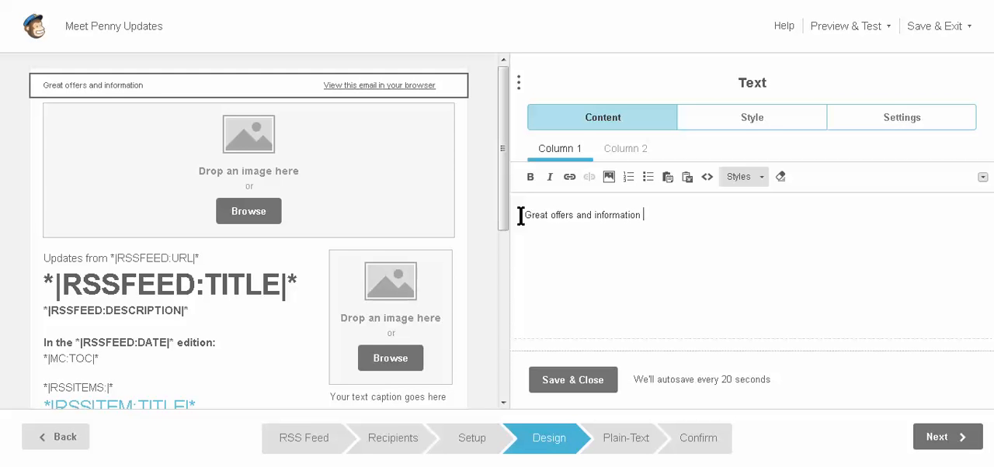
pyautogui.write('from M')
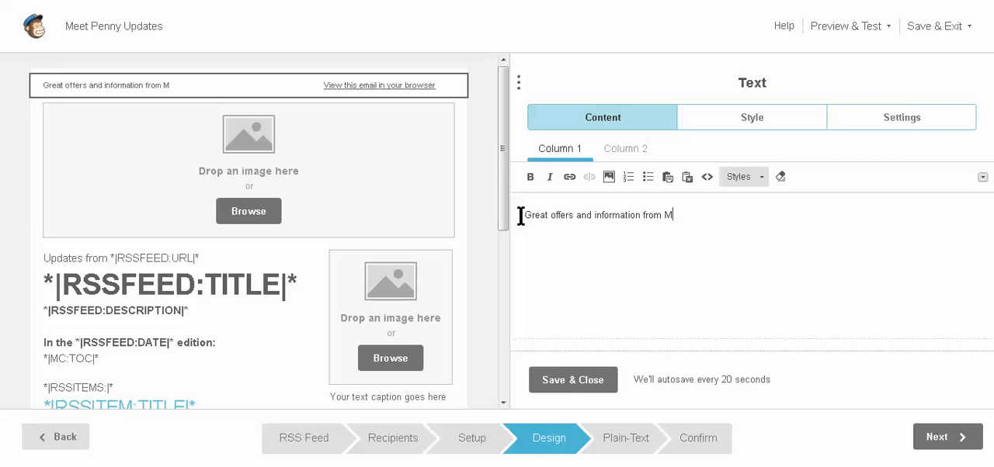
pyautogui.write('eet Penny')
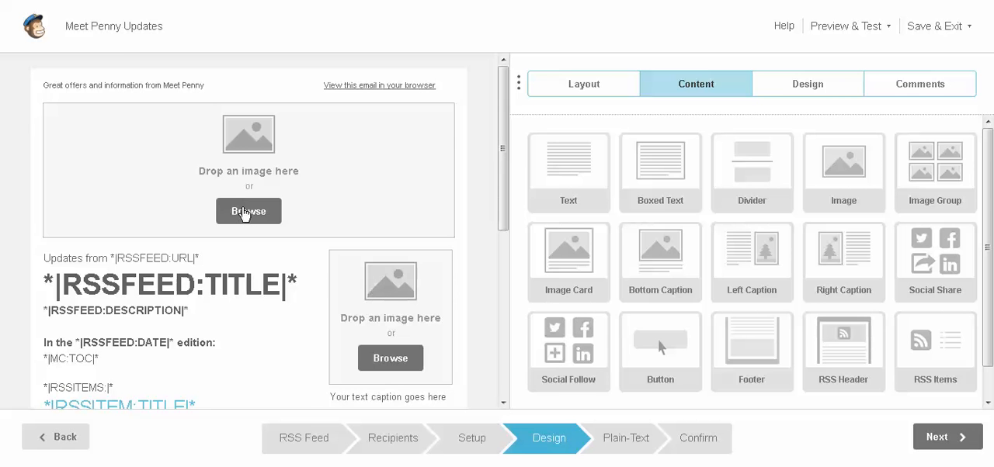
# Insert meet_penny_logo.jpg from the File Manager into the header image block.
pyautogui.click(249, 212)
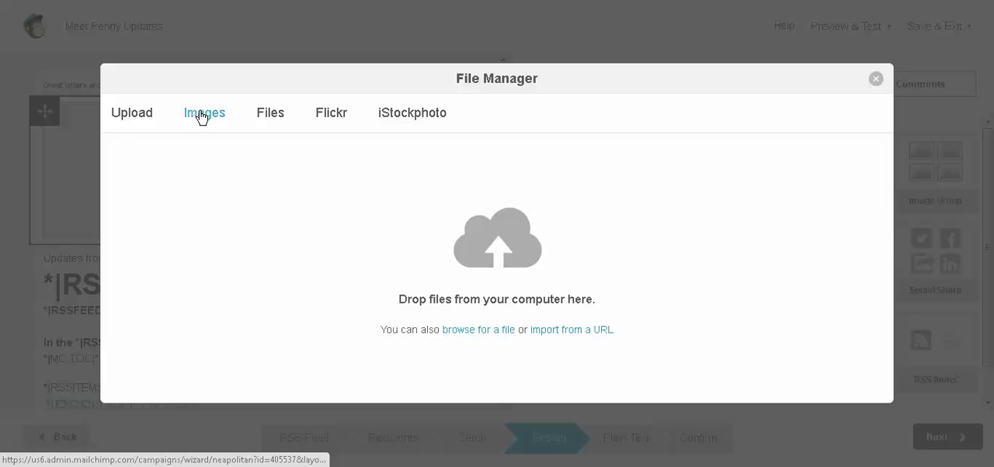
pyautogui.click(204, 112)
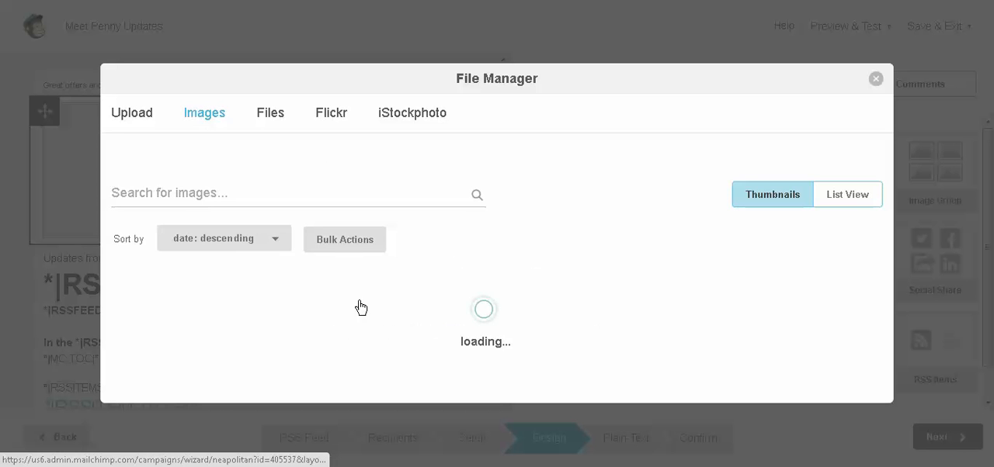
pyautogui.moveTo(522, 264)
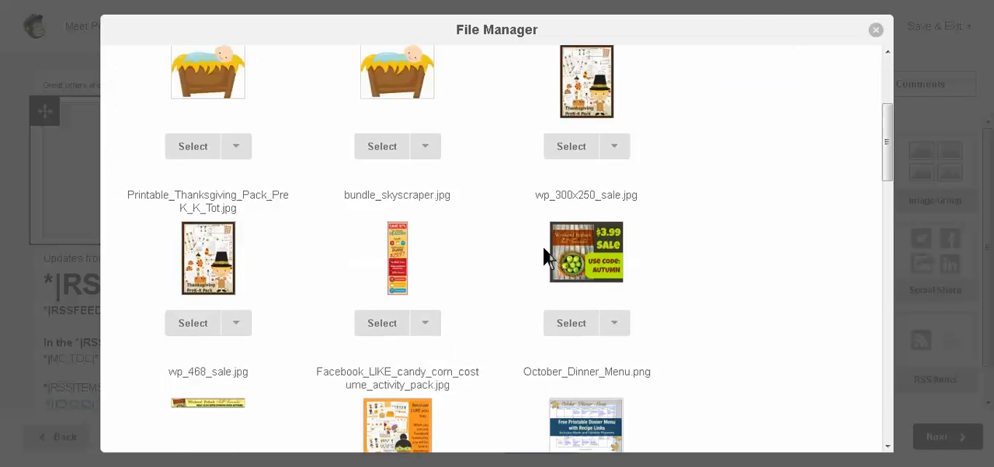
pyautogui.scroll(-3)
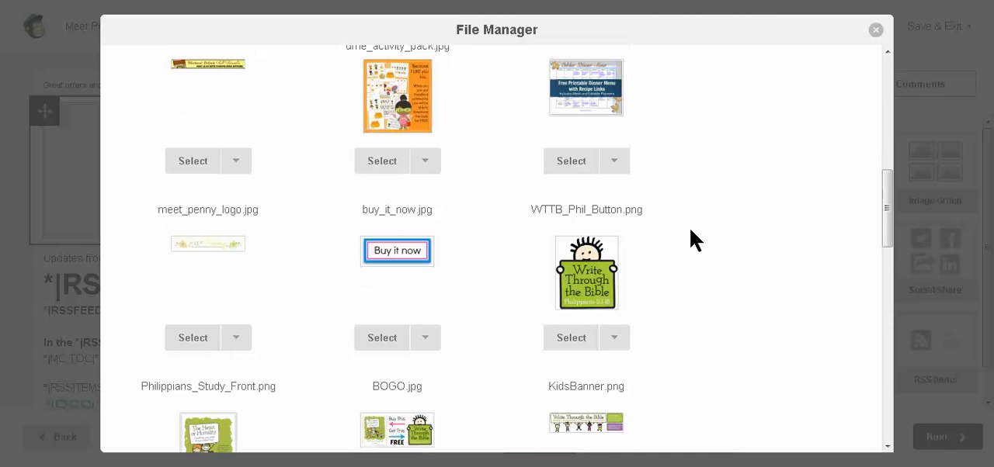
pyautogui.scroll(-3)
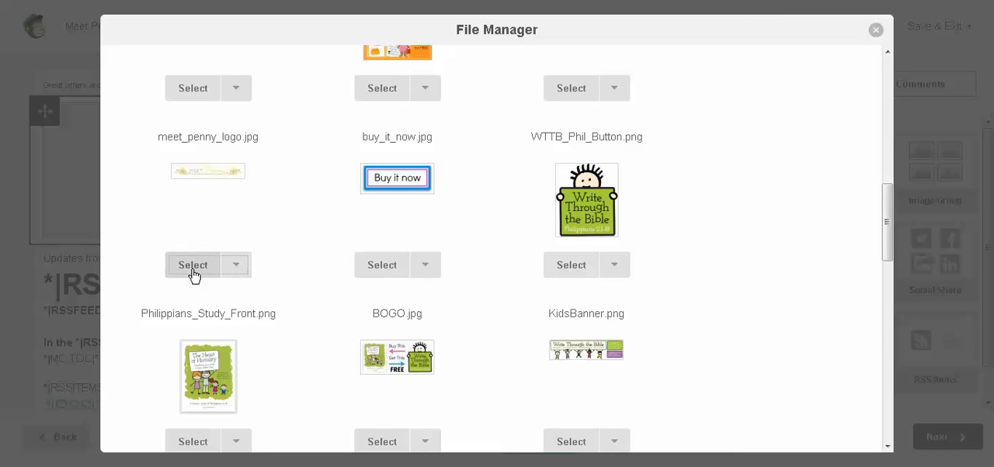
pyautogui.click(875, 28)
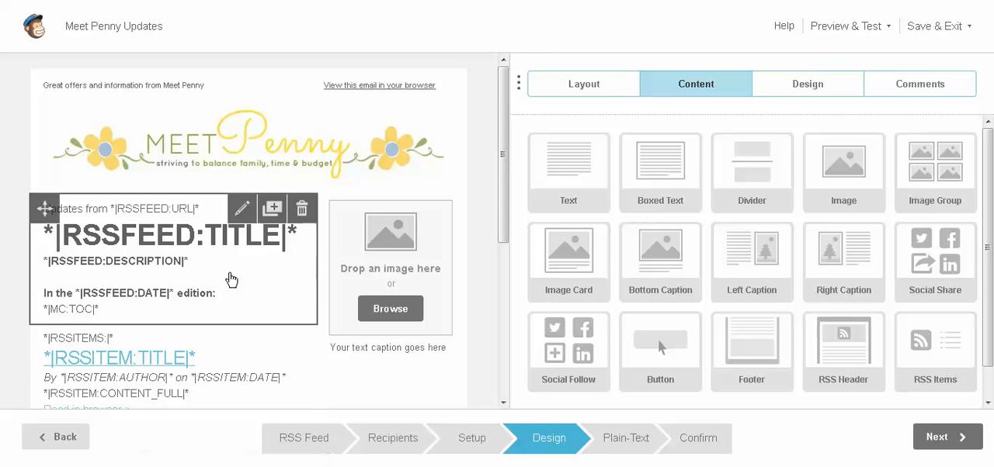
pyautogui.moveTo(187, 275)
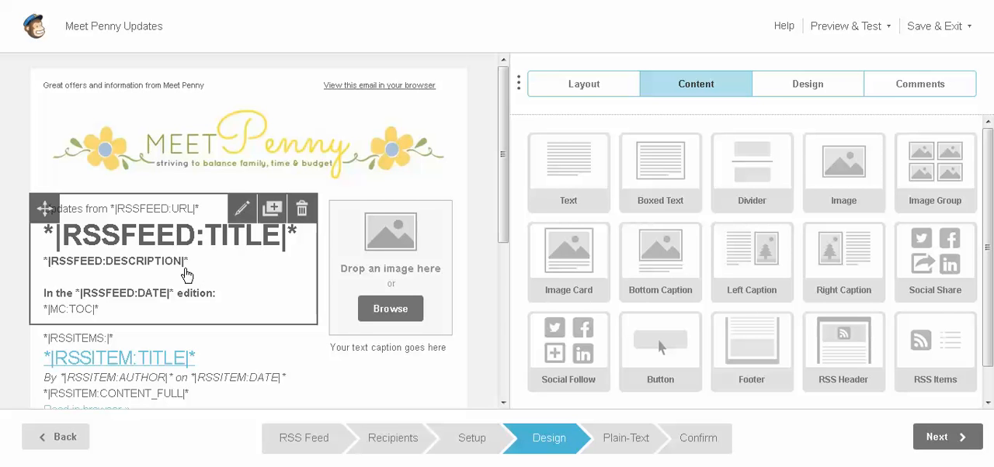
pyautogui.moveTo(179, 256)
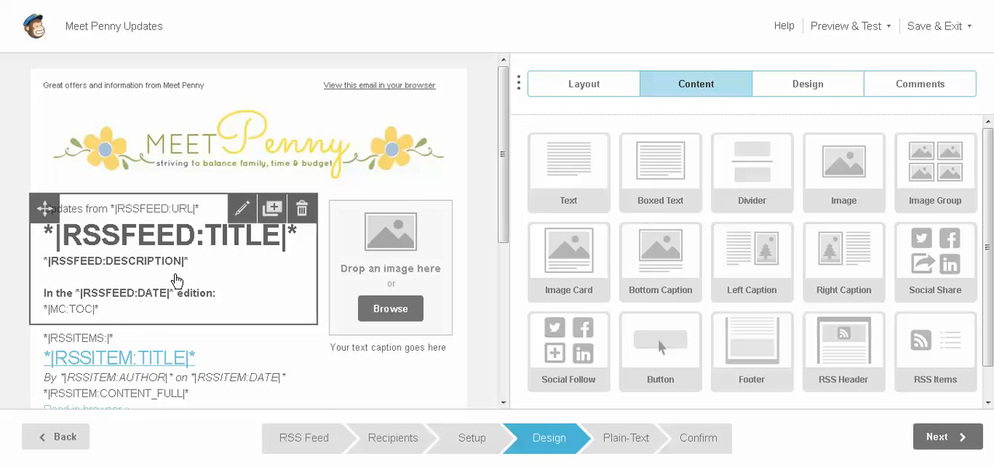
pyautogui.scroll(-3)
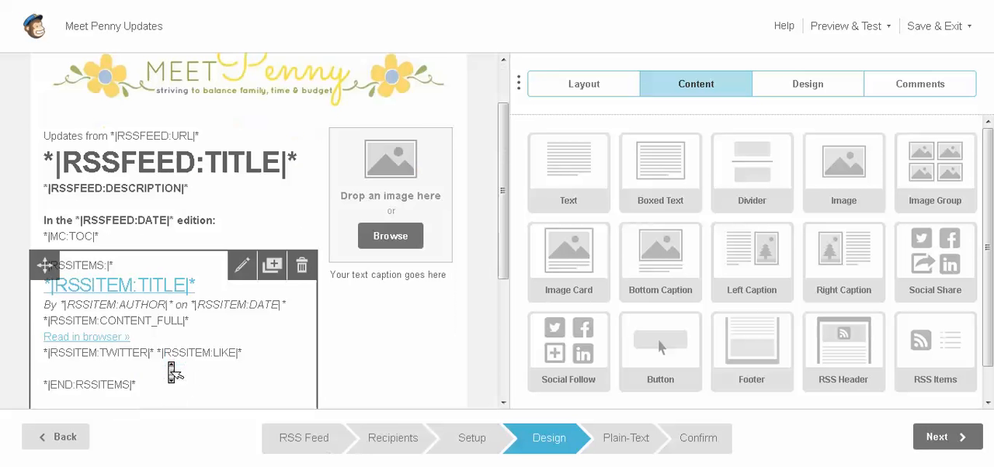
pyautogui.scroll(-3)
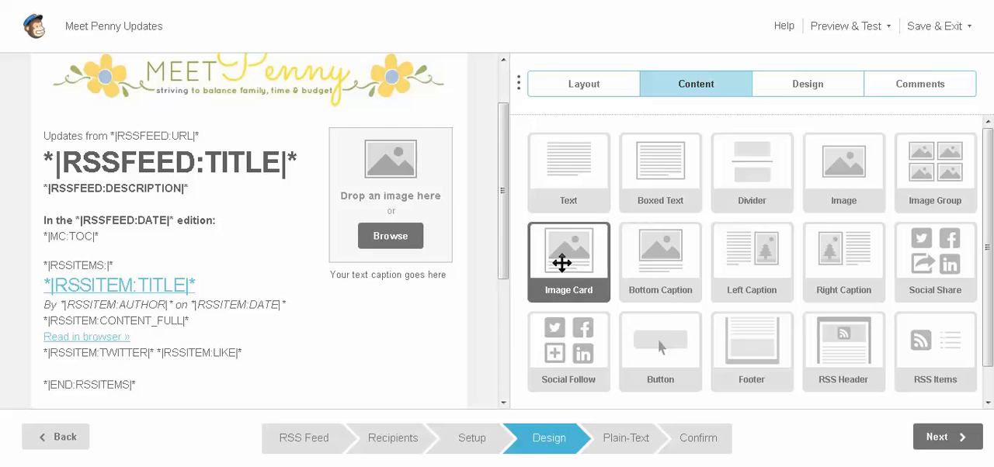
# Add an Image Card beneath the sidebar image, then advance to the plain-text step.
pyautogui.moveTo(568, 262); pyautogui.dragTo(402, 285)
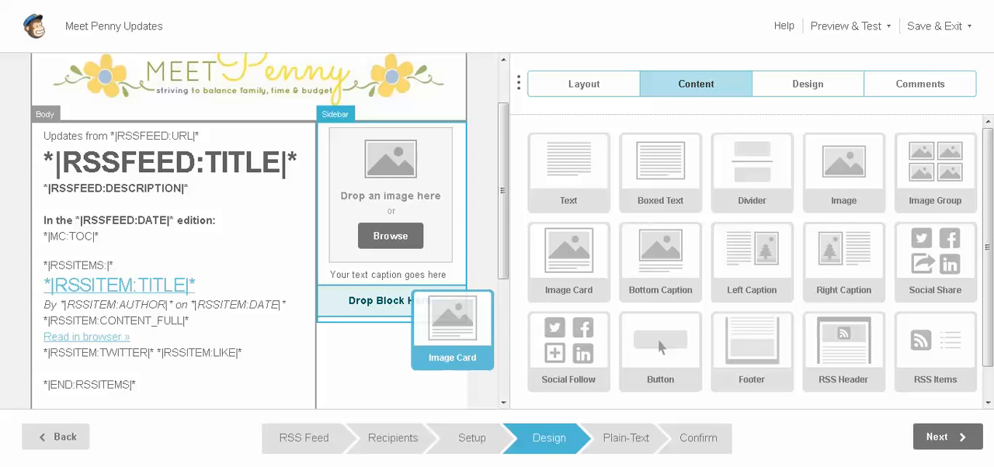
pyautogui.moveTo(452, 318); pyautogui.dragTo(391, 342)
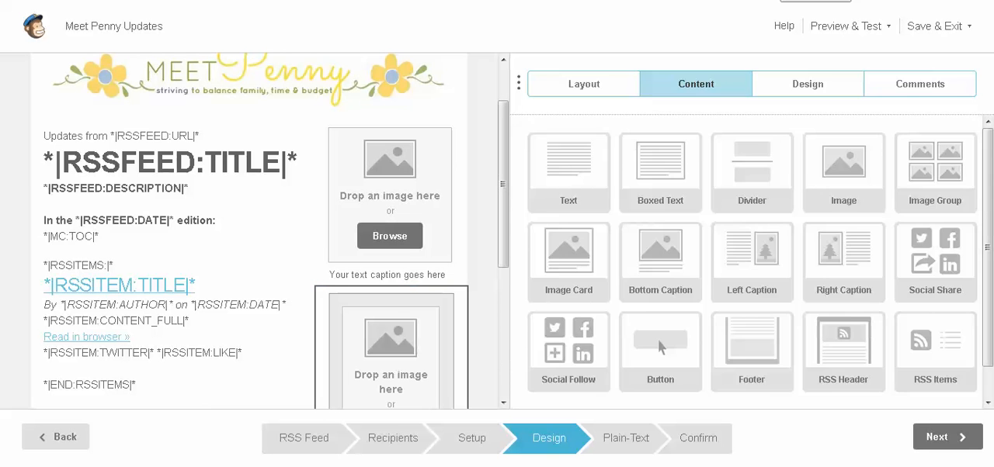
pyautogui.click(569, 262)
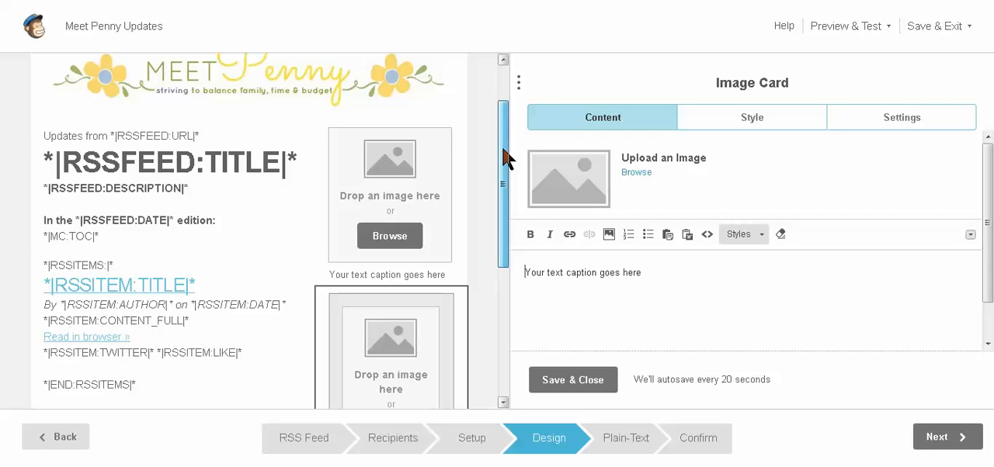
pyautogui.scroll(-3)
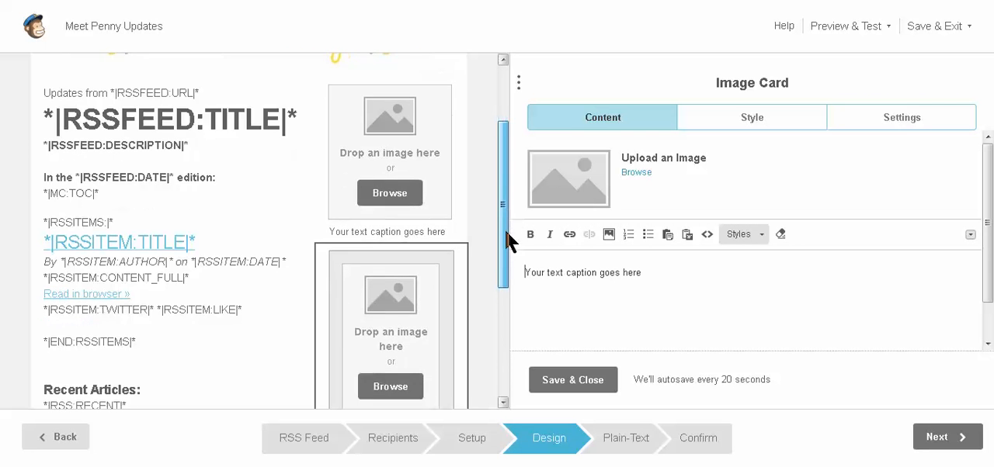
pyautogui.scroll(-3)
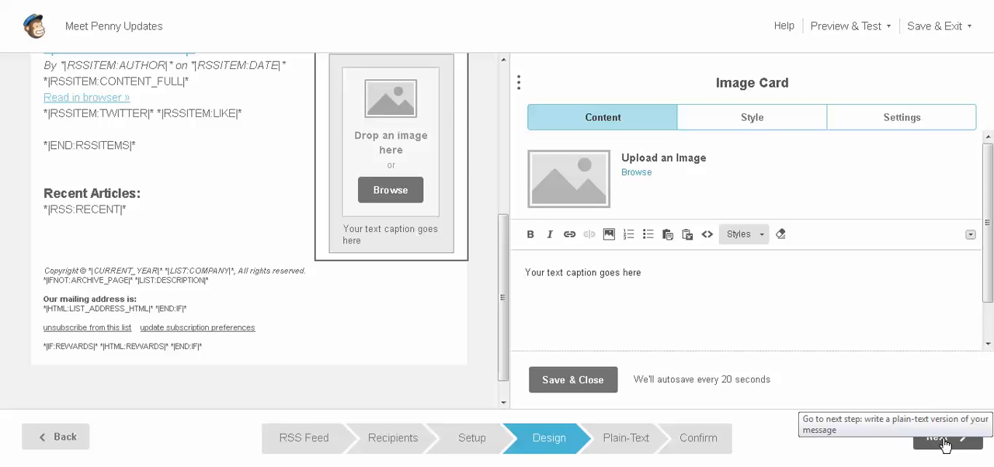
pyautogui.click(944, 444)
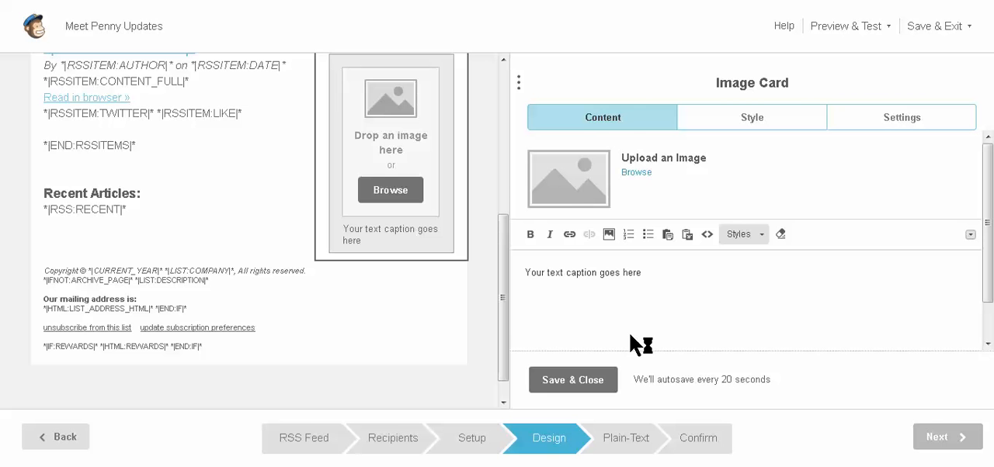
pyautogui.click(625, 438)
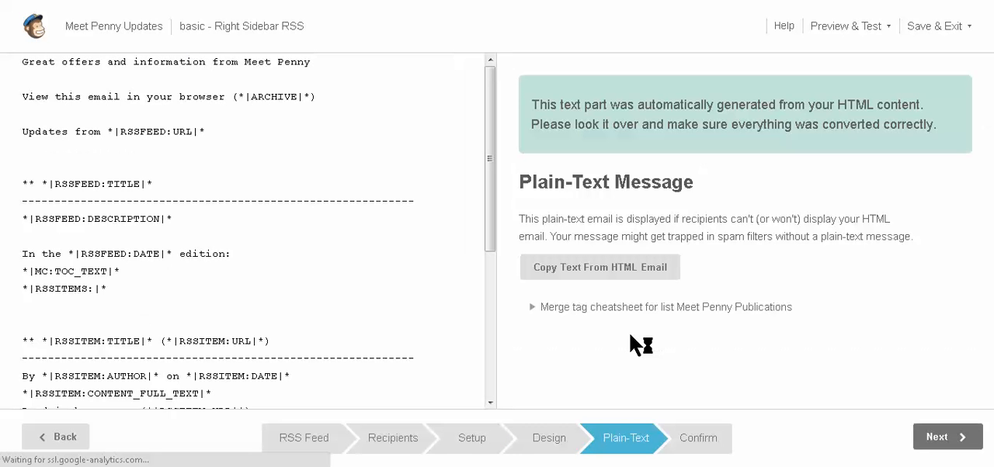
pyautogui.moveTo(362, 186)
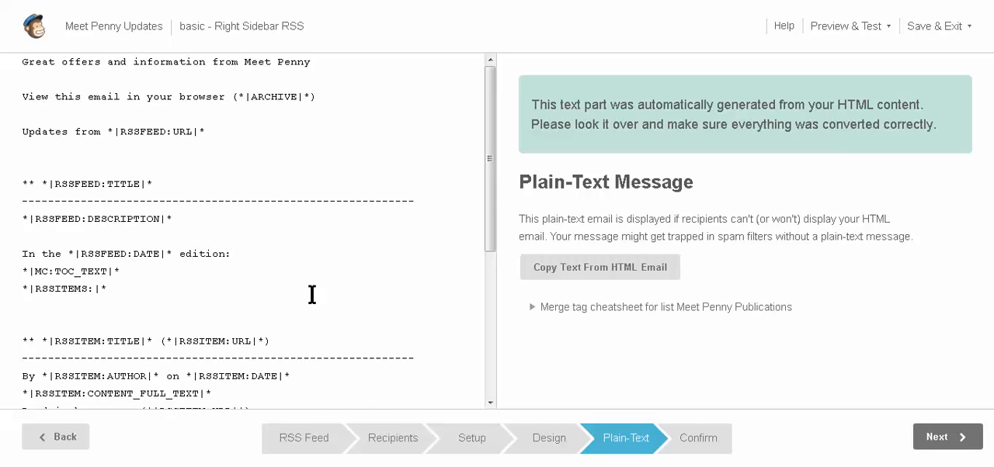
pyautogui.moveTo(947, 437)
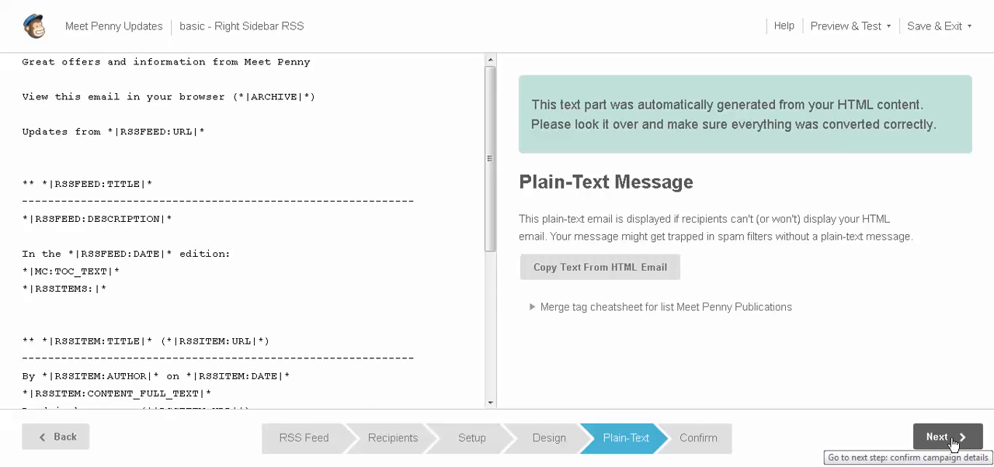
# Accept the auto-generated plain-text message and continue to the Confirm step.
pyautogui.click(946, 436)
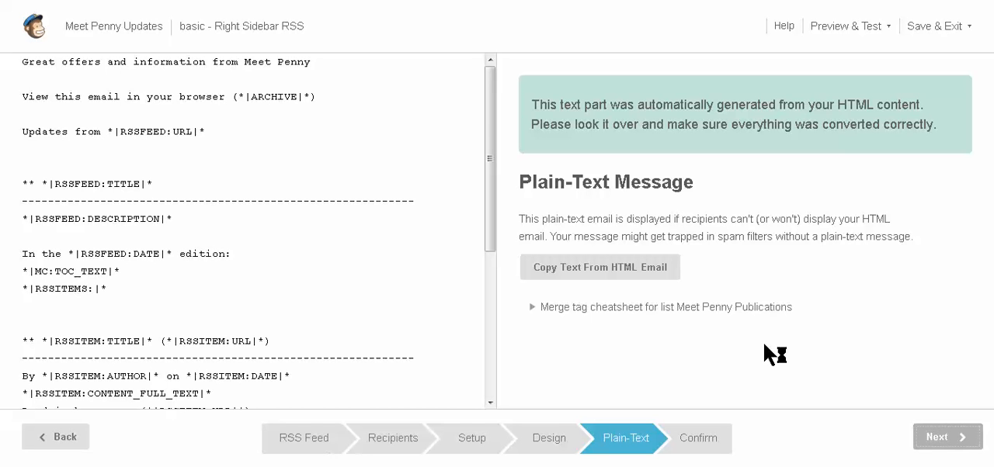
pyautogui.click(948, 437)
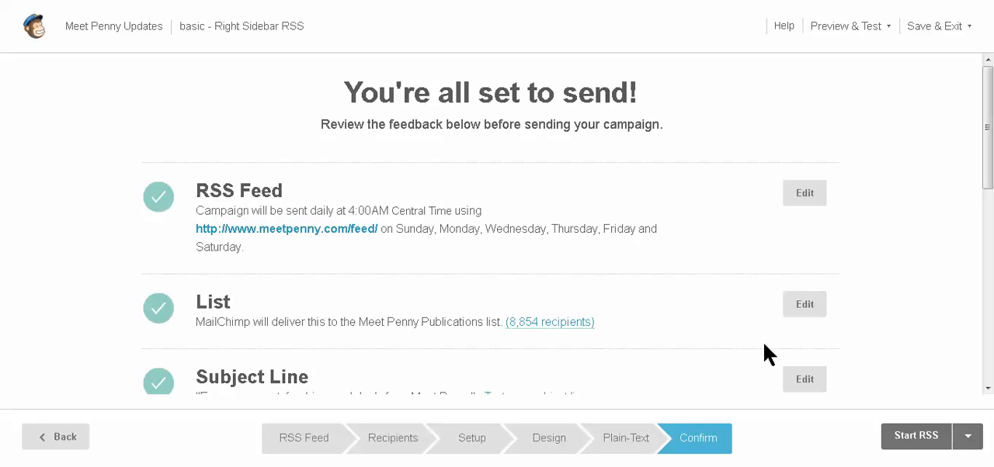
# Scroll through the Confirm checklist, from RSS feed to plain-text email, checking every item passed.
pyautogui.scroll(-3)
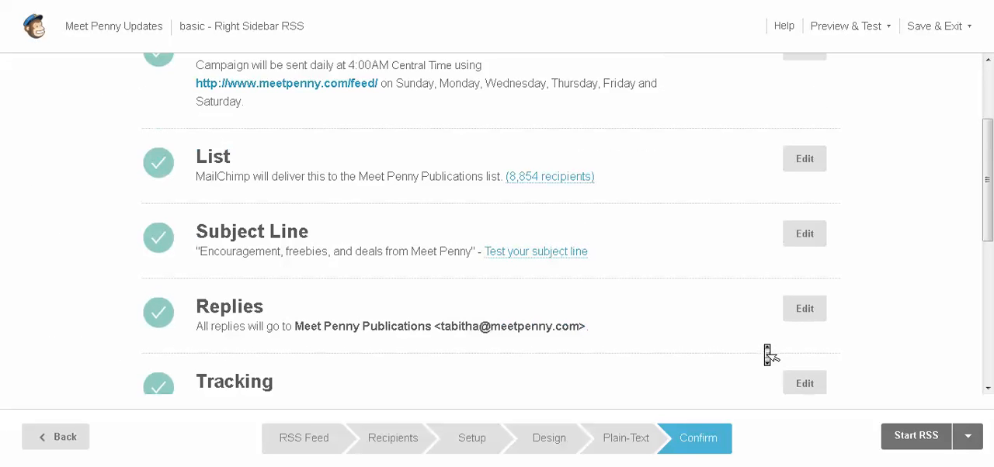
pyautogui.scroll(-3)
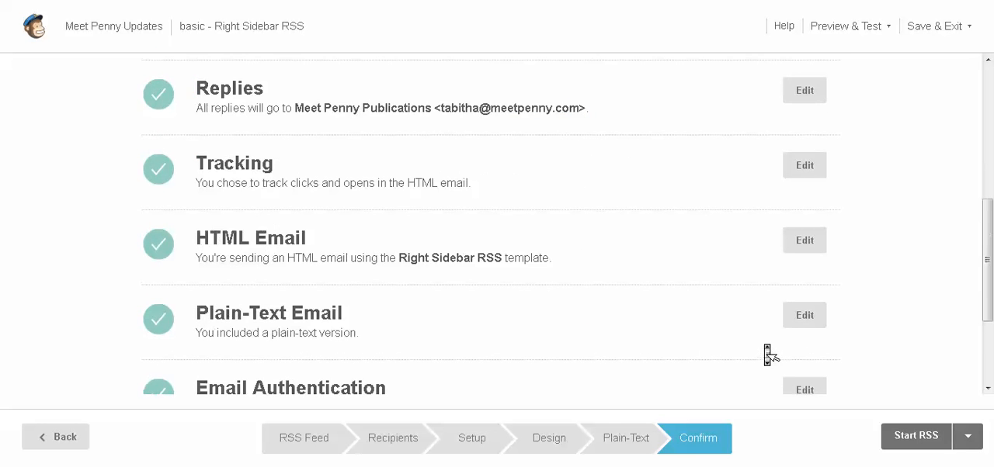
pyautogui.scroll(-3)
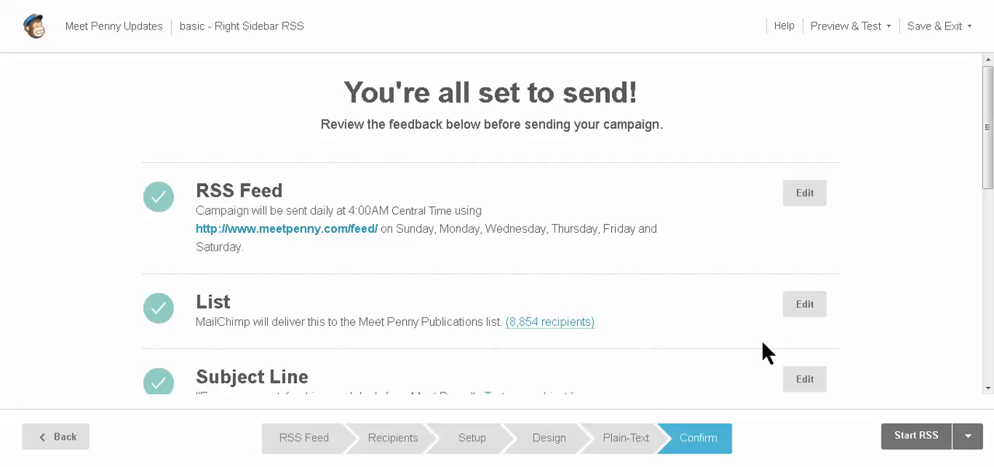
pyautogui.click(940, 26)
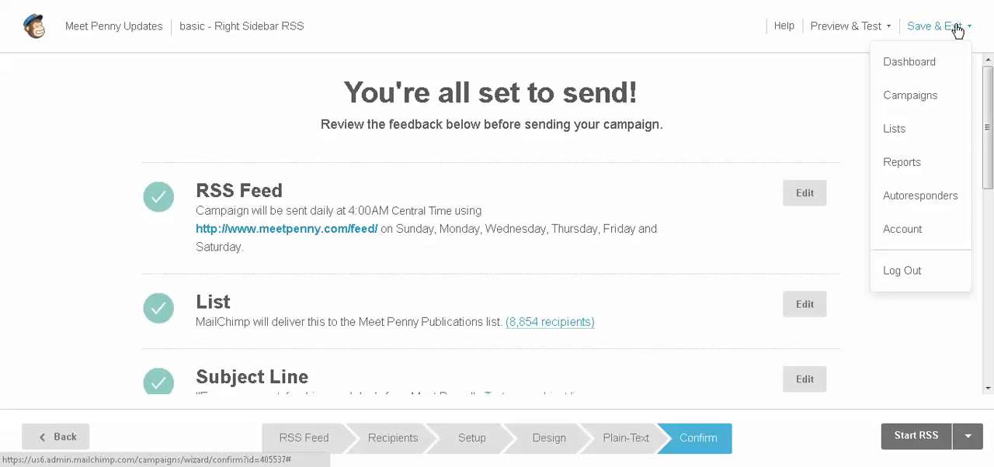
pyautogui.moveTo(910, 95)
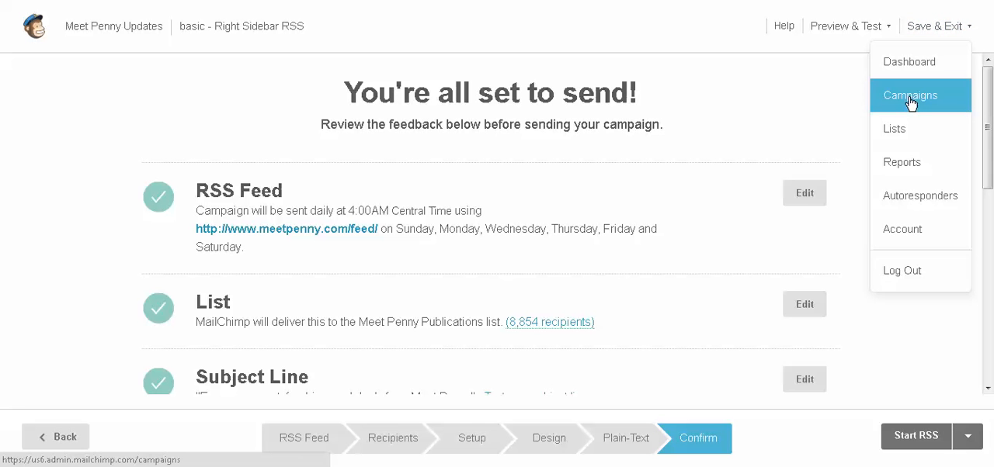
# Save the Meet Penny Updates draft via Save & Exit and return to Campaigns.
pyautogui.click(910, 95)
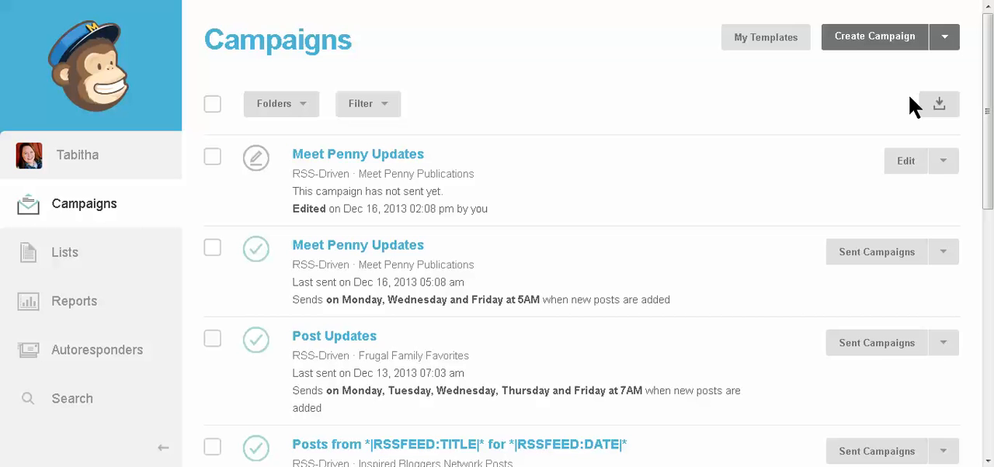
pyautogui.moveTo(710, 118)
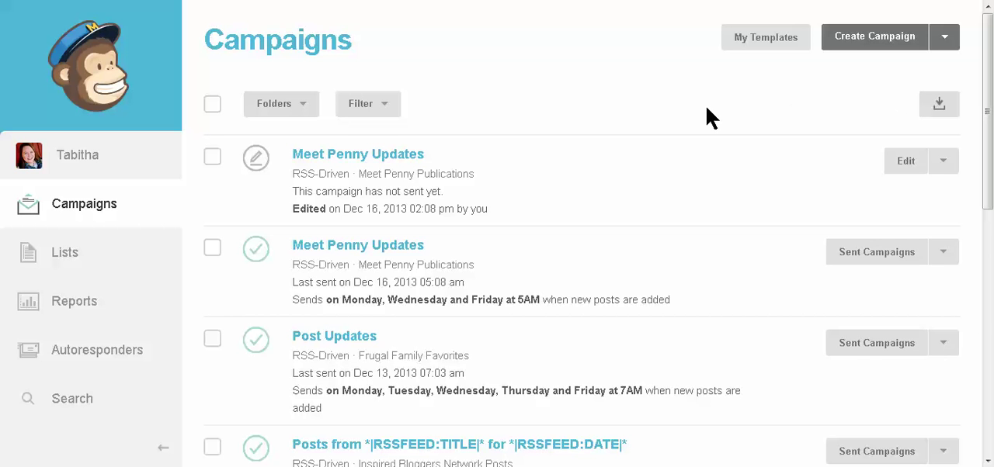
pyautogui.moveTo(781, 49)
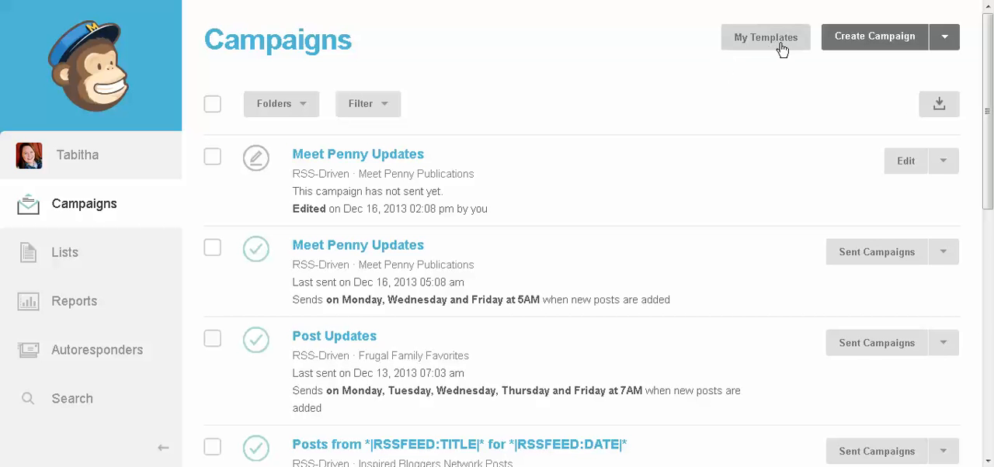
pyautogui.moveTo(720, 105)
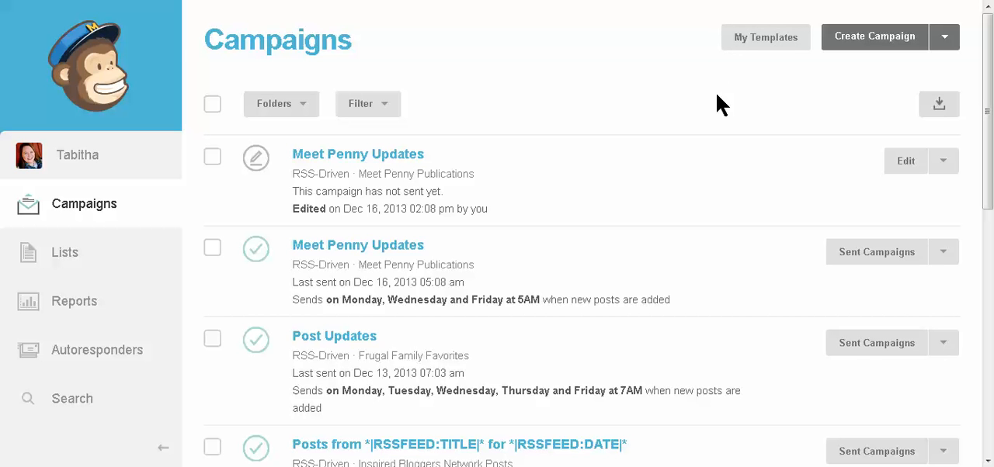
pyautogui.moveTo(965, 193)
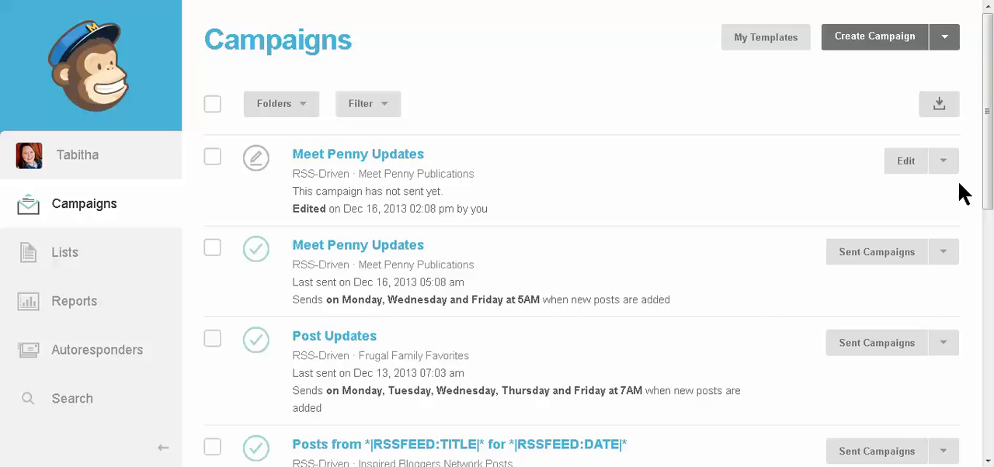